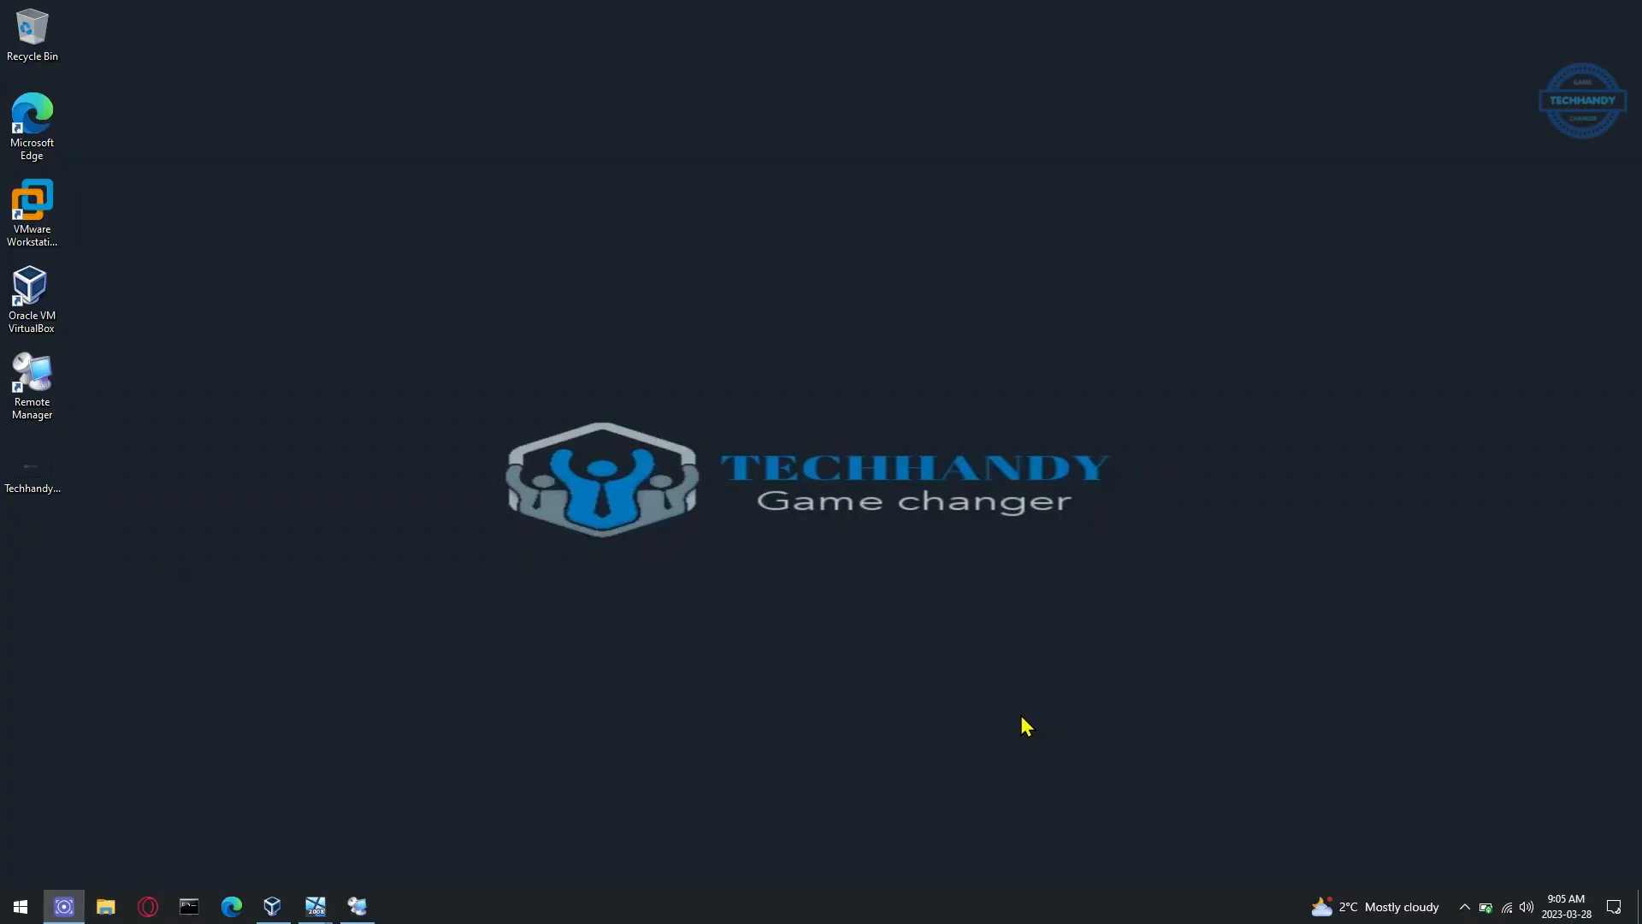
pyautogui.moveTo(356, 907)
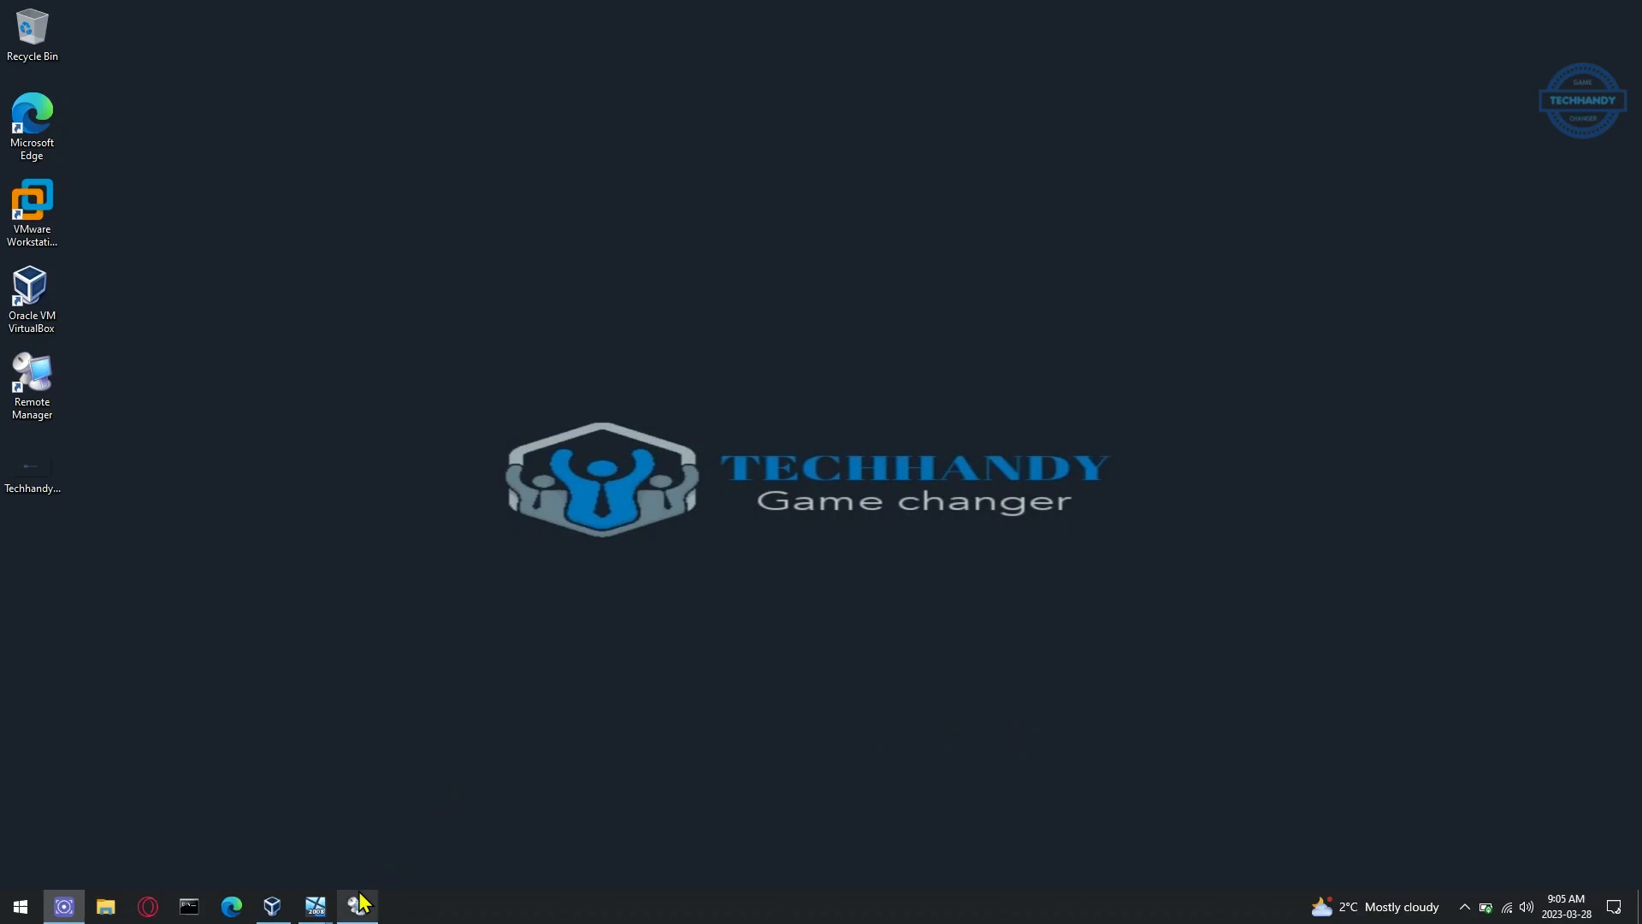
# Show the connected DC01 (10.20.30.101) session from the taskbar.
pyautogui.click(356, 906)
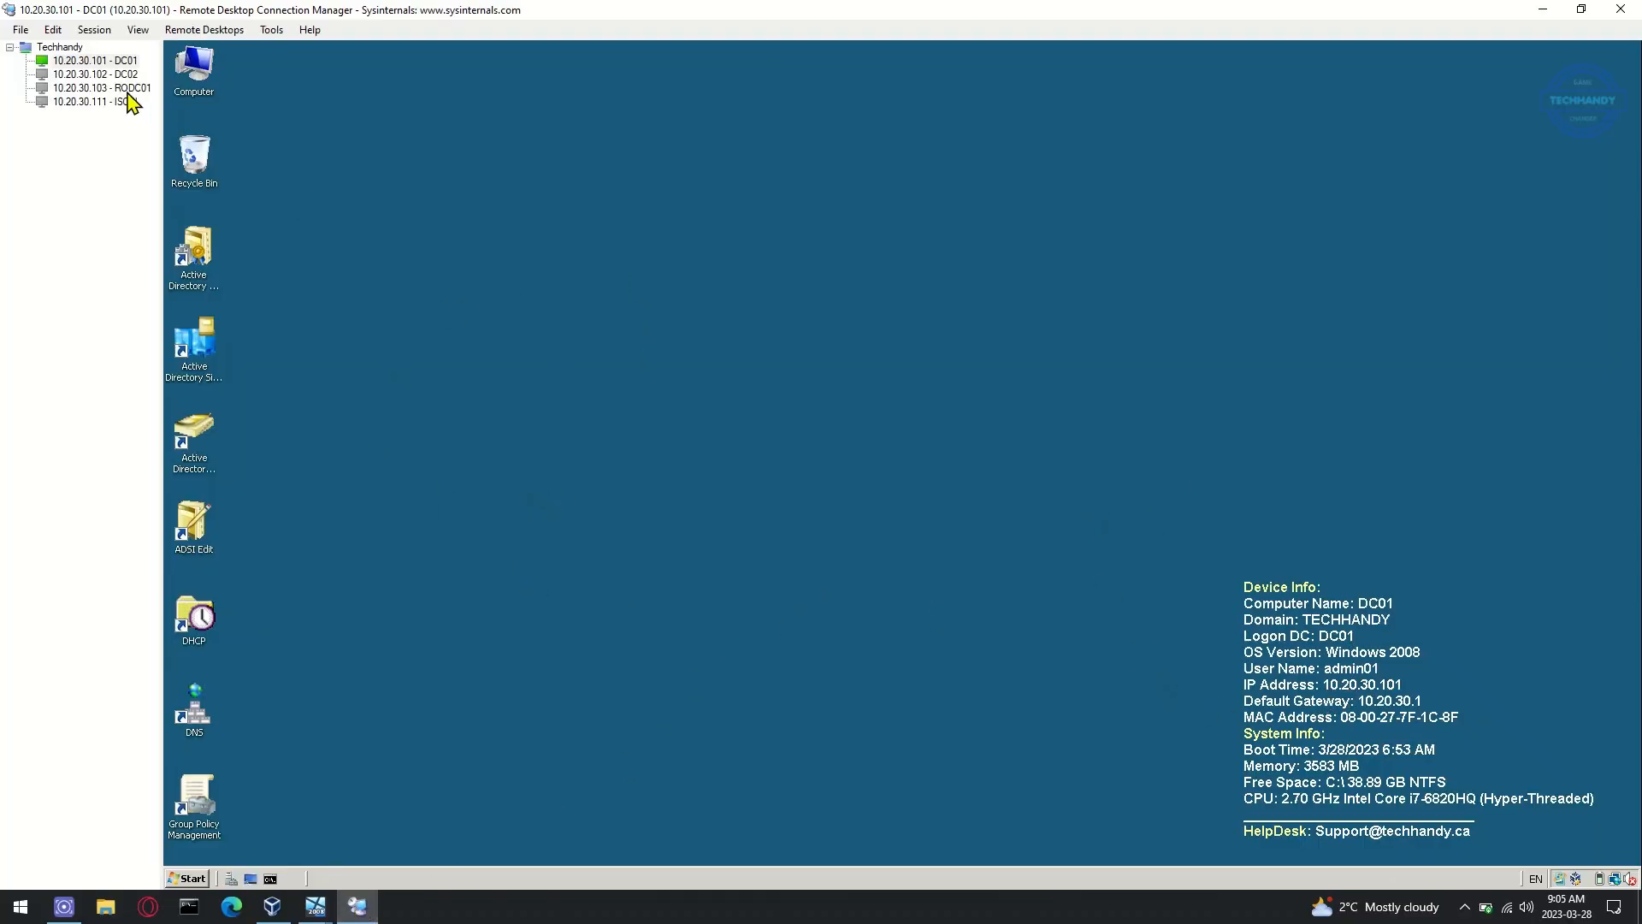
pyautogui.moveTo(922, 684)
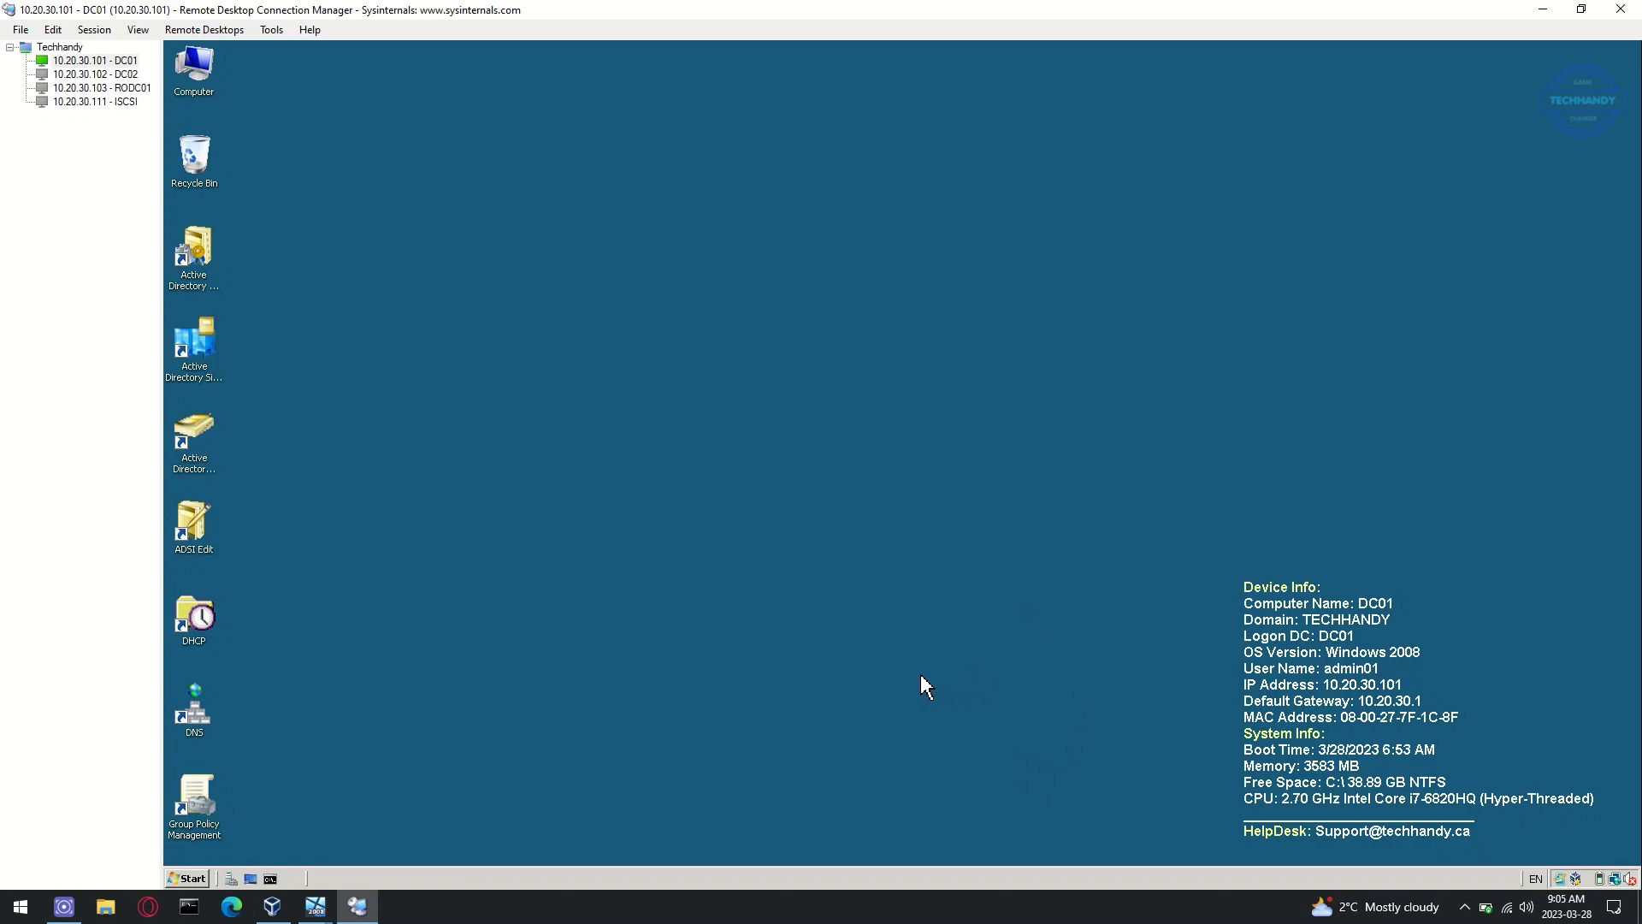
pyautogui.moveTo(345, 915)
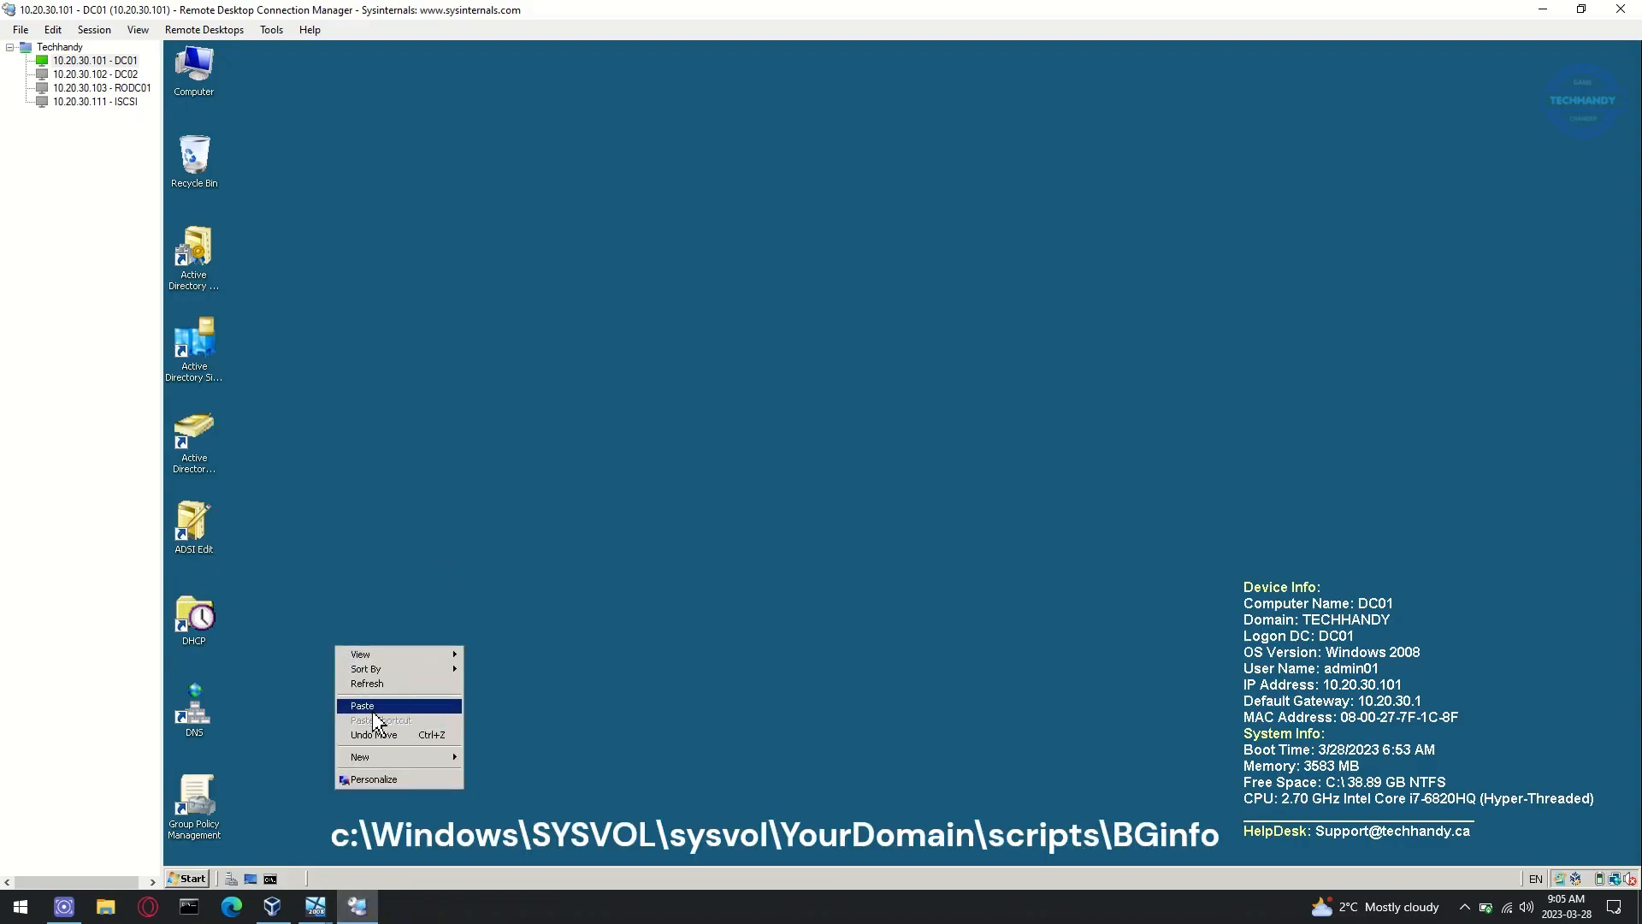
# Paste TechhandyDP.jpg on the DC01 desktop and browse Computer to the SYSVOL scripts\BGInfo contents.
pyautogui.click(361, 705)
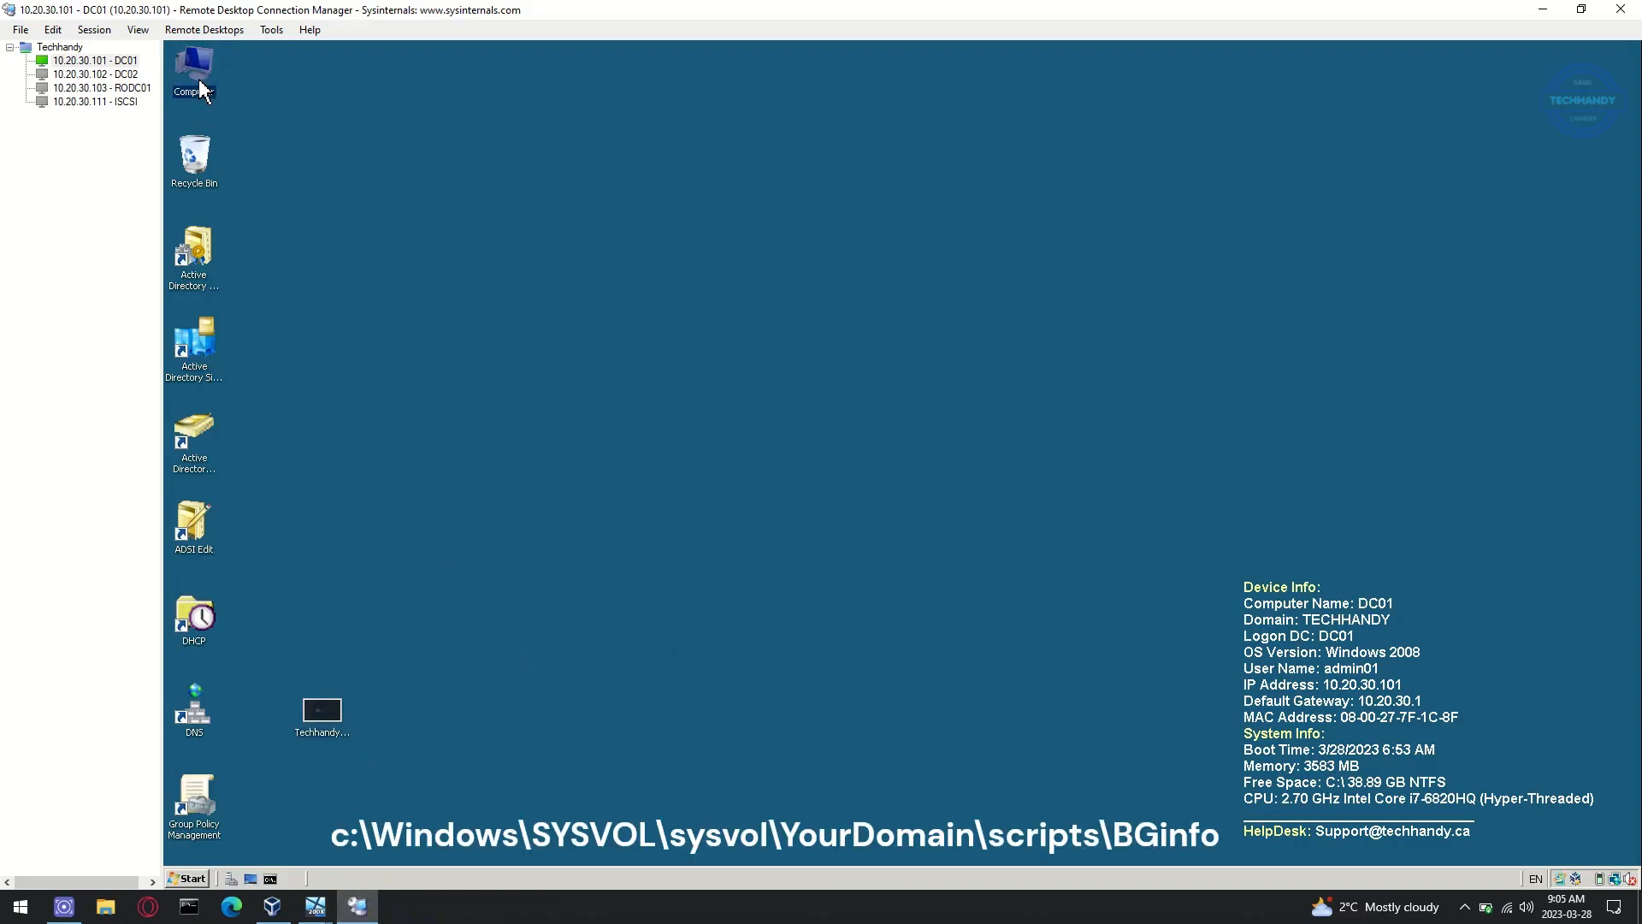
pyautogui.doubleClick(193, 68)
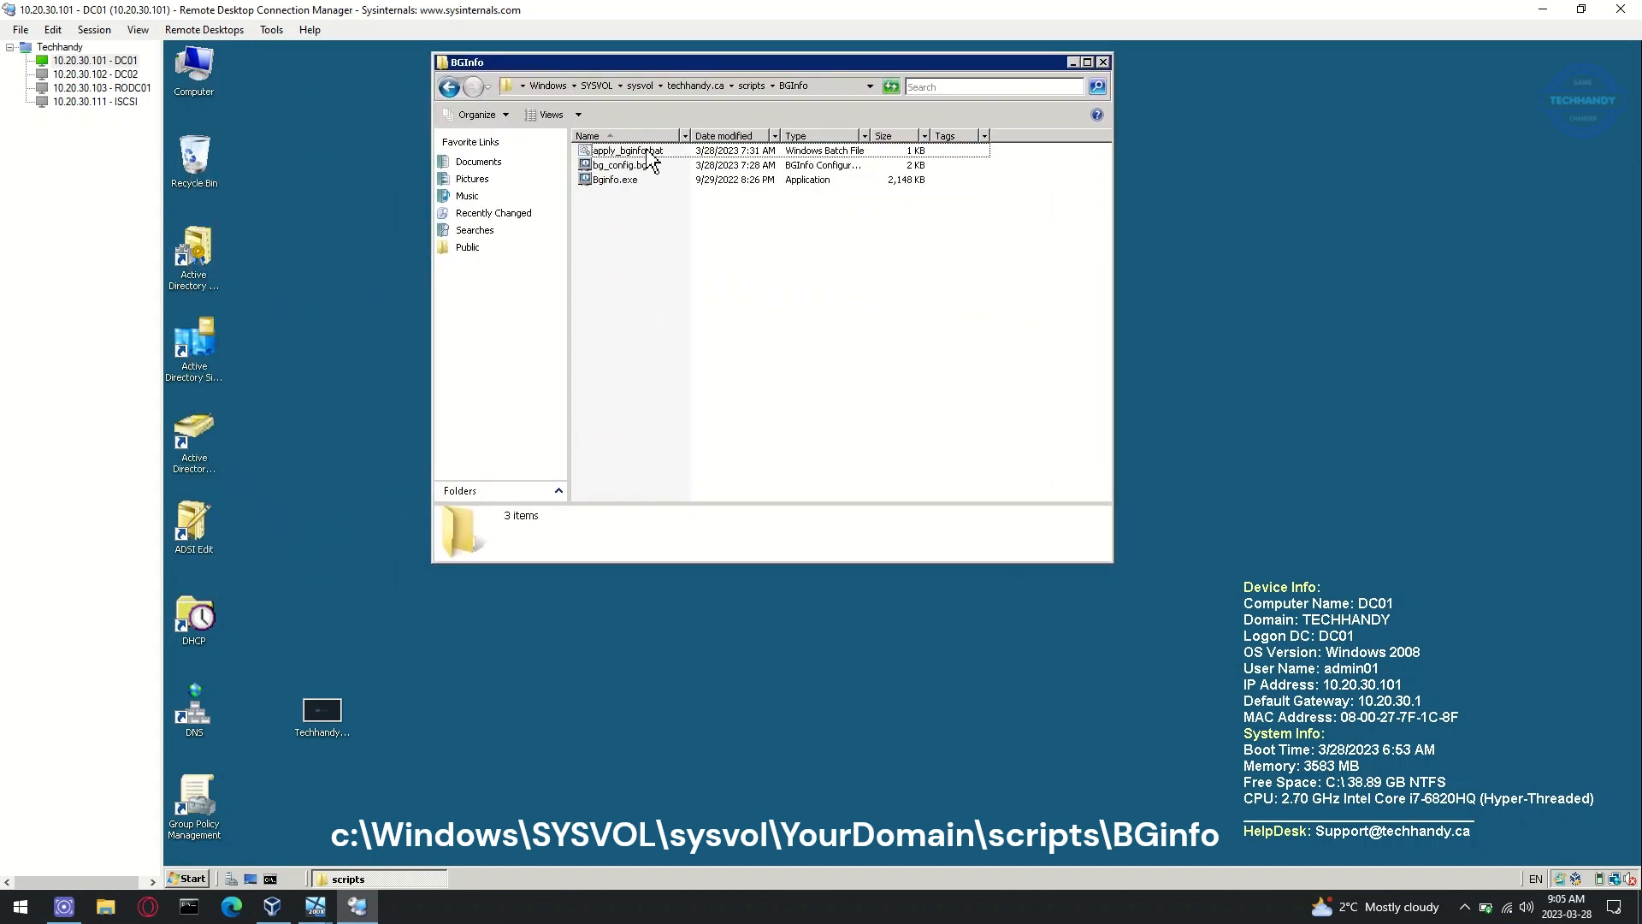
pyautogui.rightClick(667, 308)
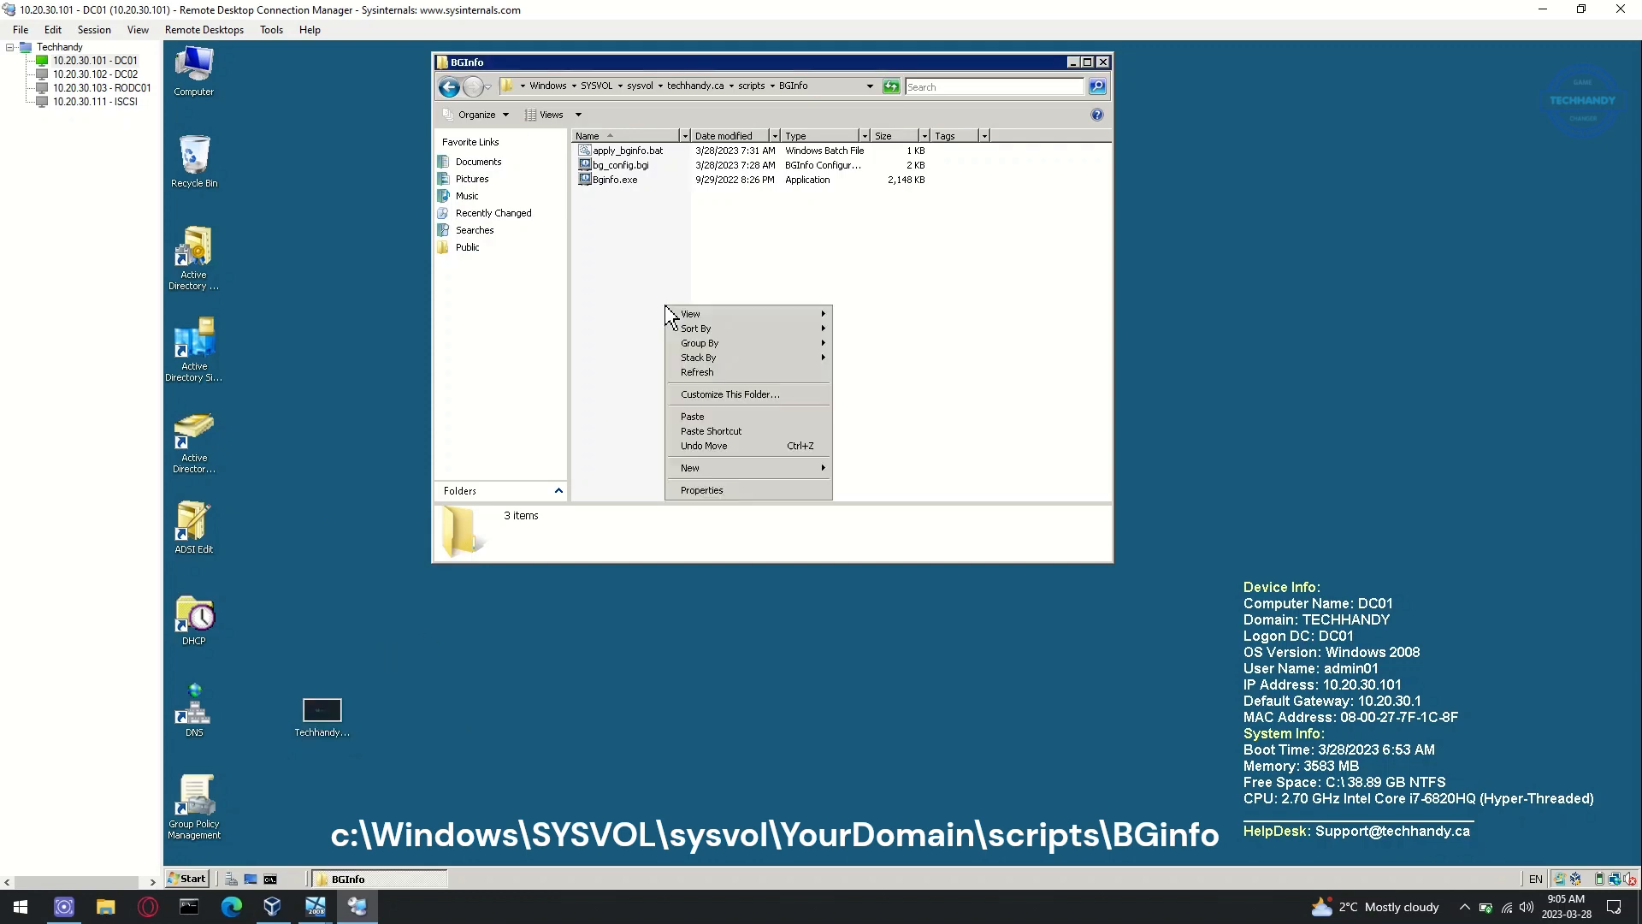
pyautogui.click(691, 416)
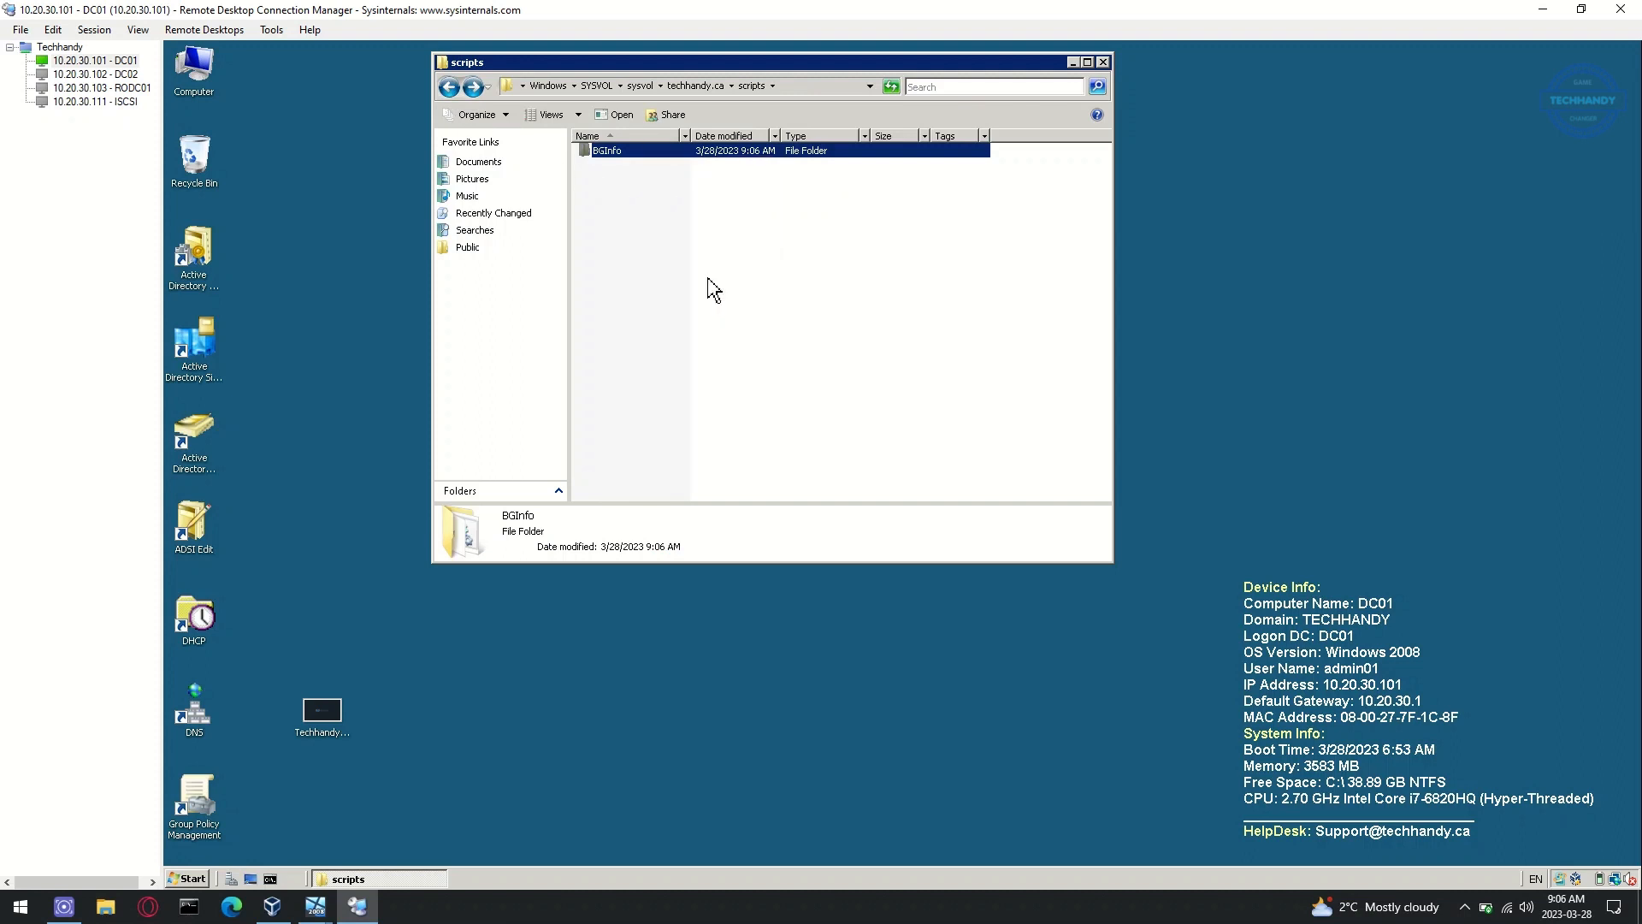
# Enter the BGInfo folder holding Bginfo.exe, its config and the Techhandy image.
pyautogui.rightClick(335, 188)
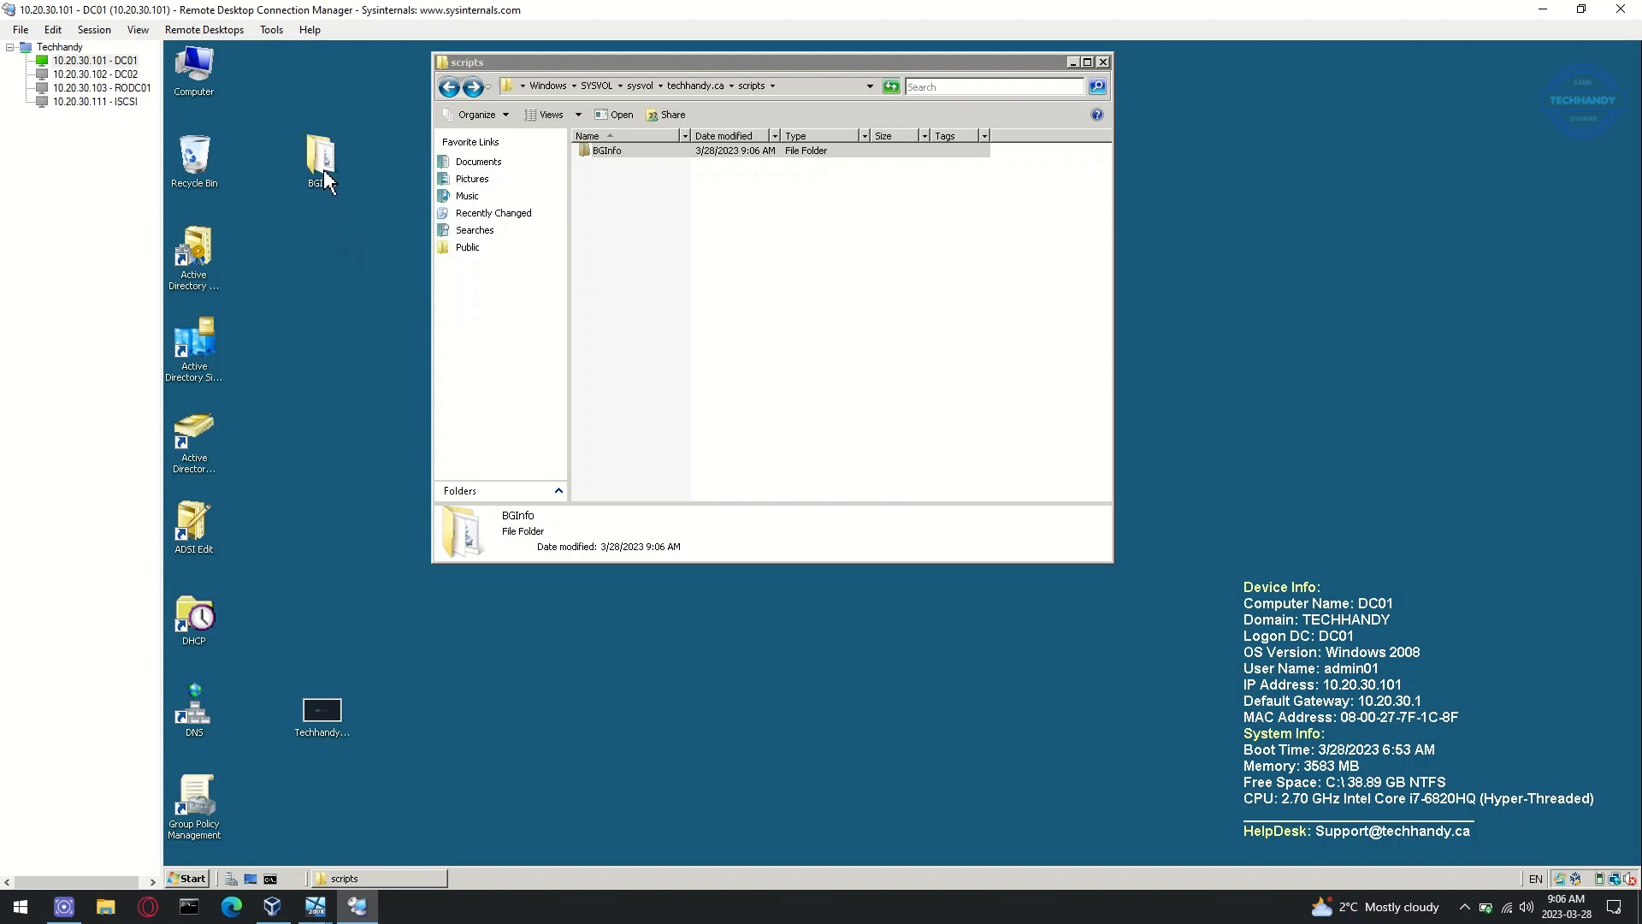
pyautogui.doubleClick(602, 150)
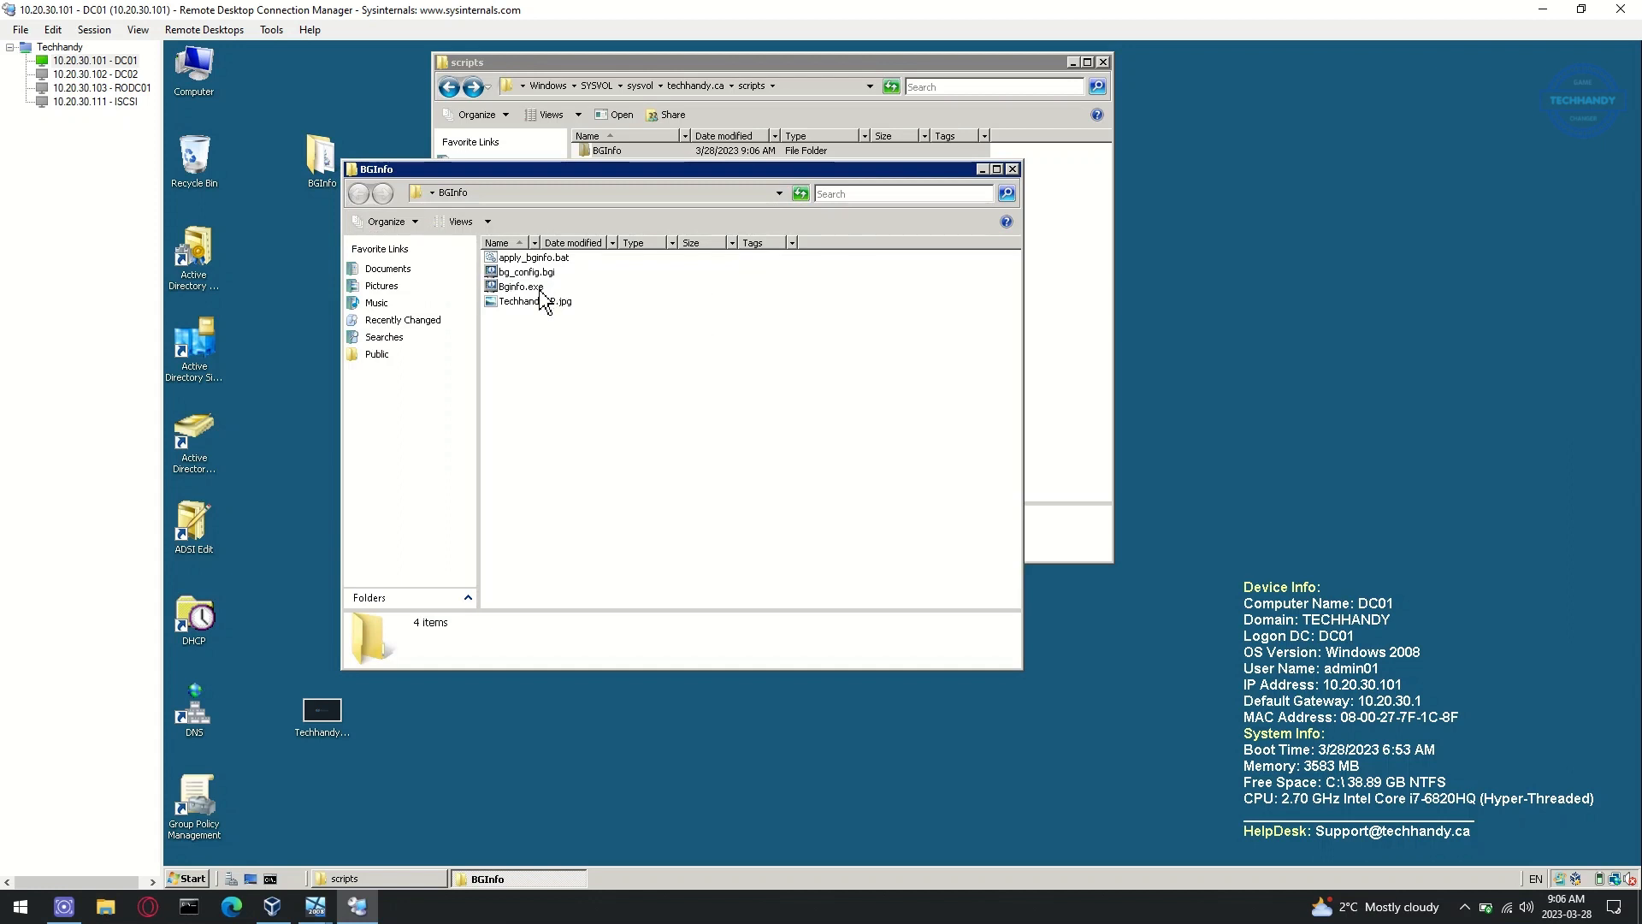
# Launch Bginfo.exe and choose a custom background instead of the user's wallpaper.
pyautogui.doubleClick(515, 286)
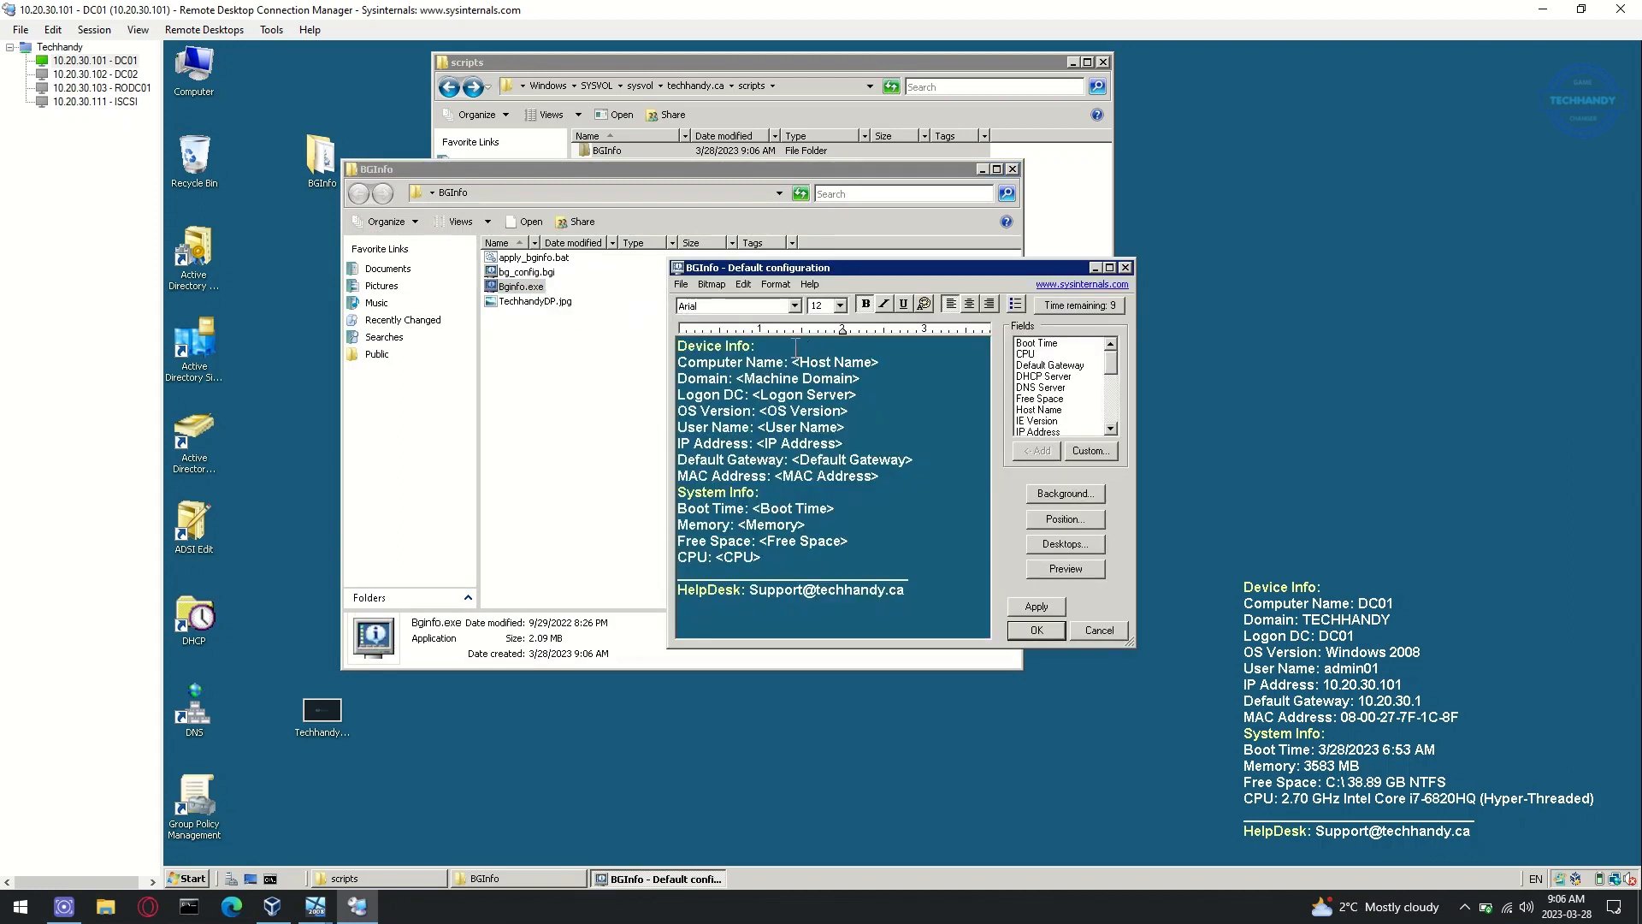
pyautogui.moveTo(1076, 506)
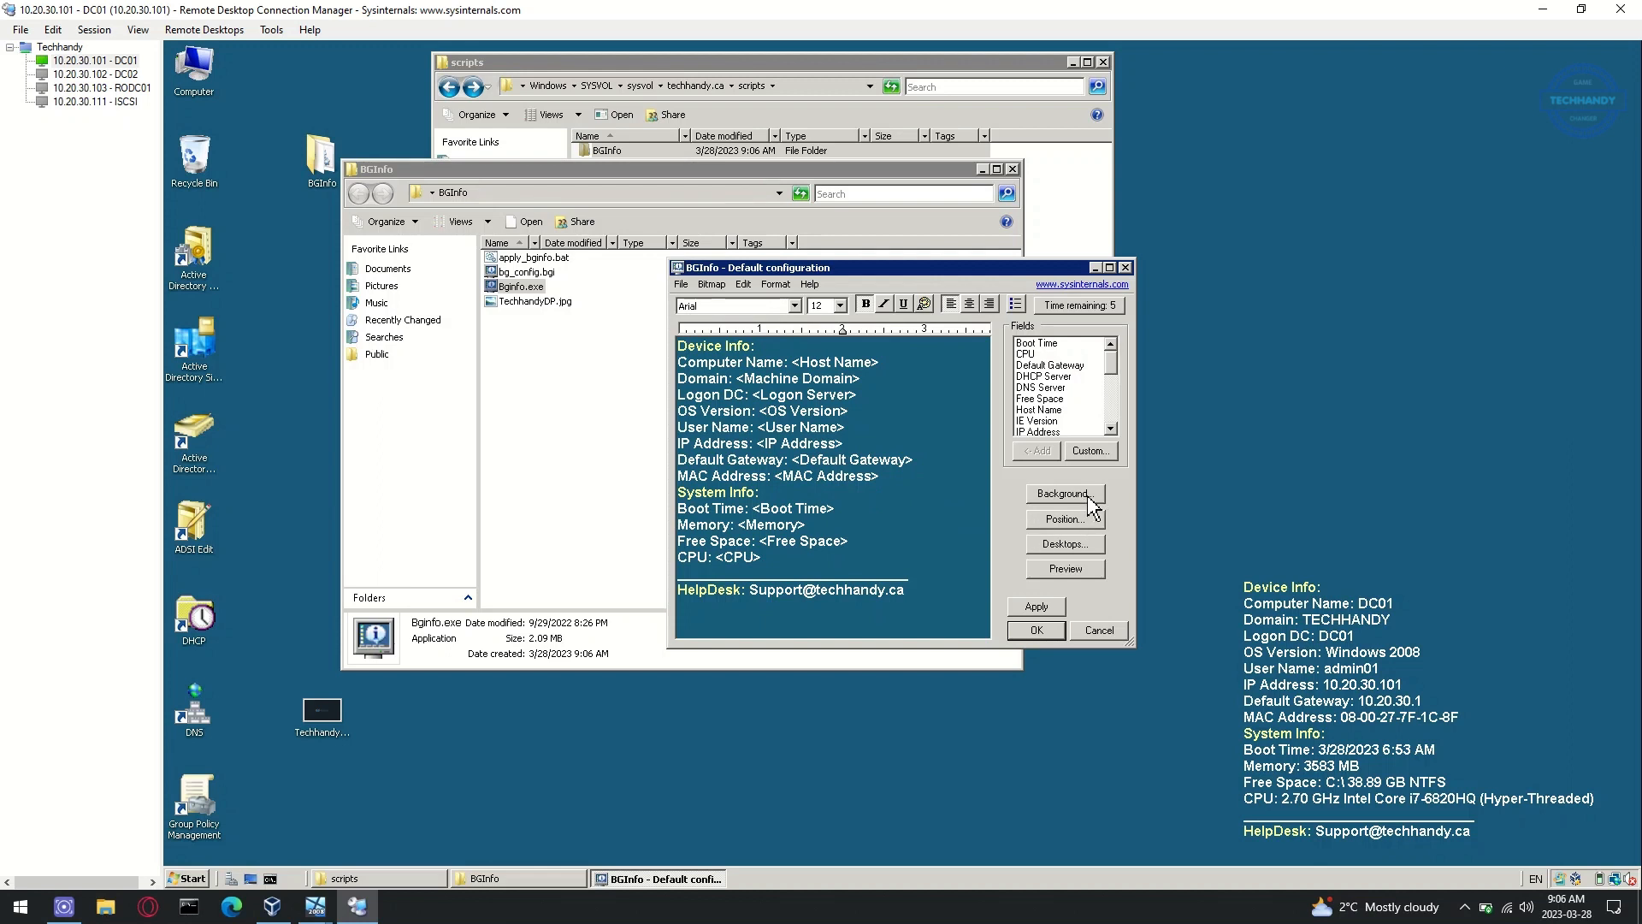
pyautogui.click(1064, 493)
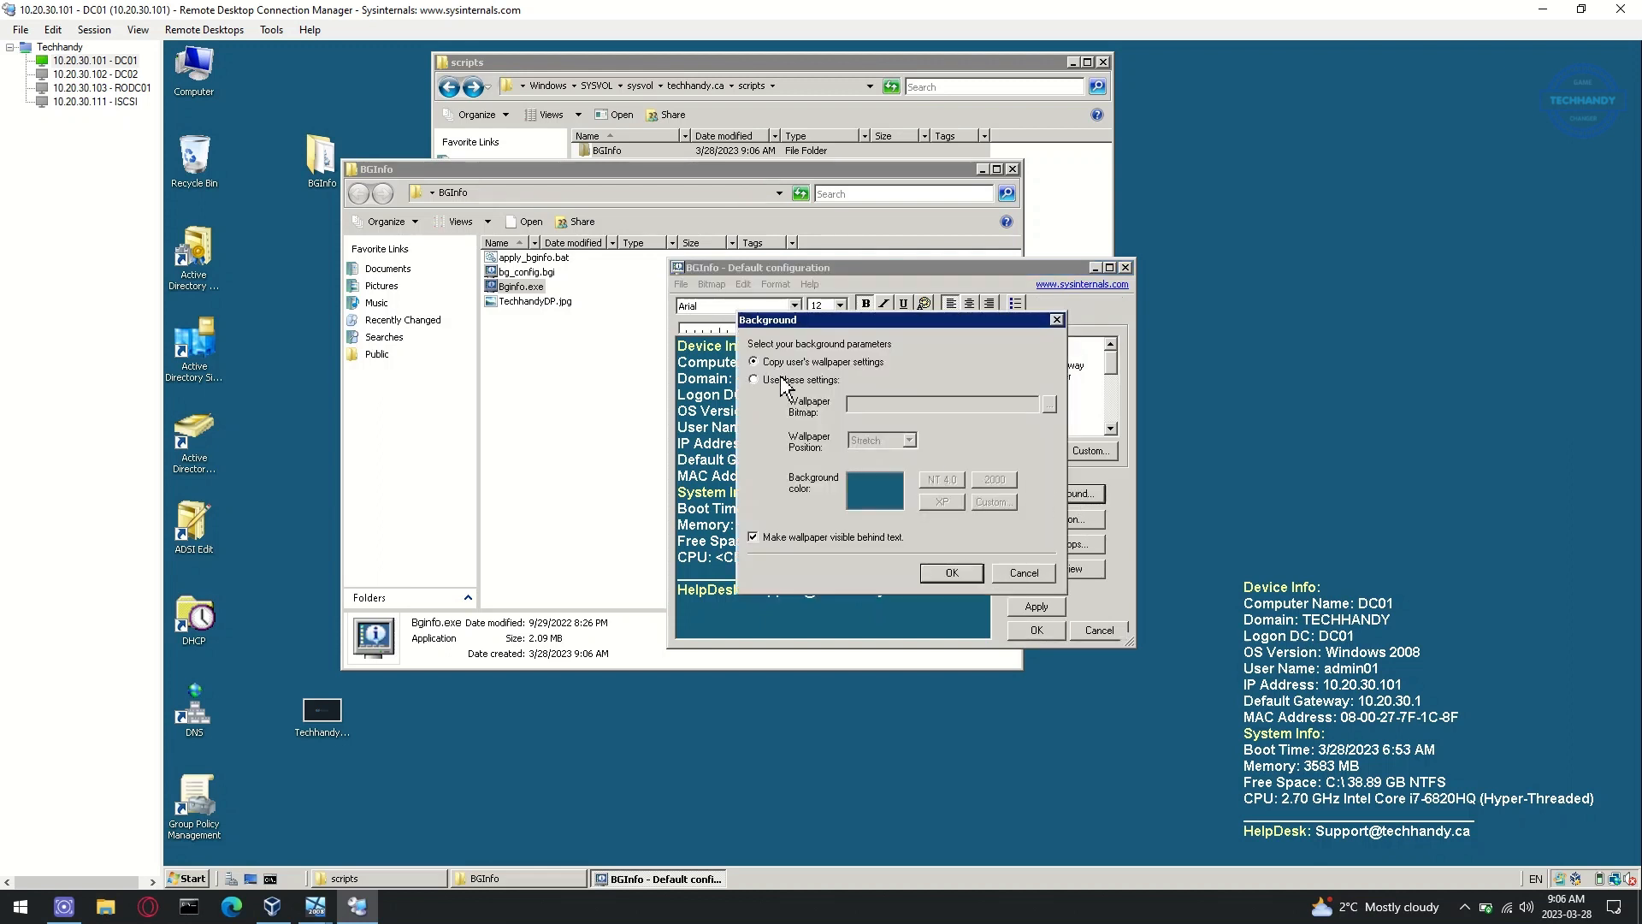
pyautogui.click(752, 380)
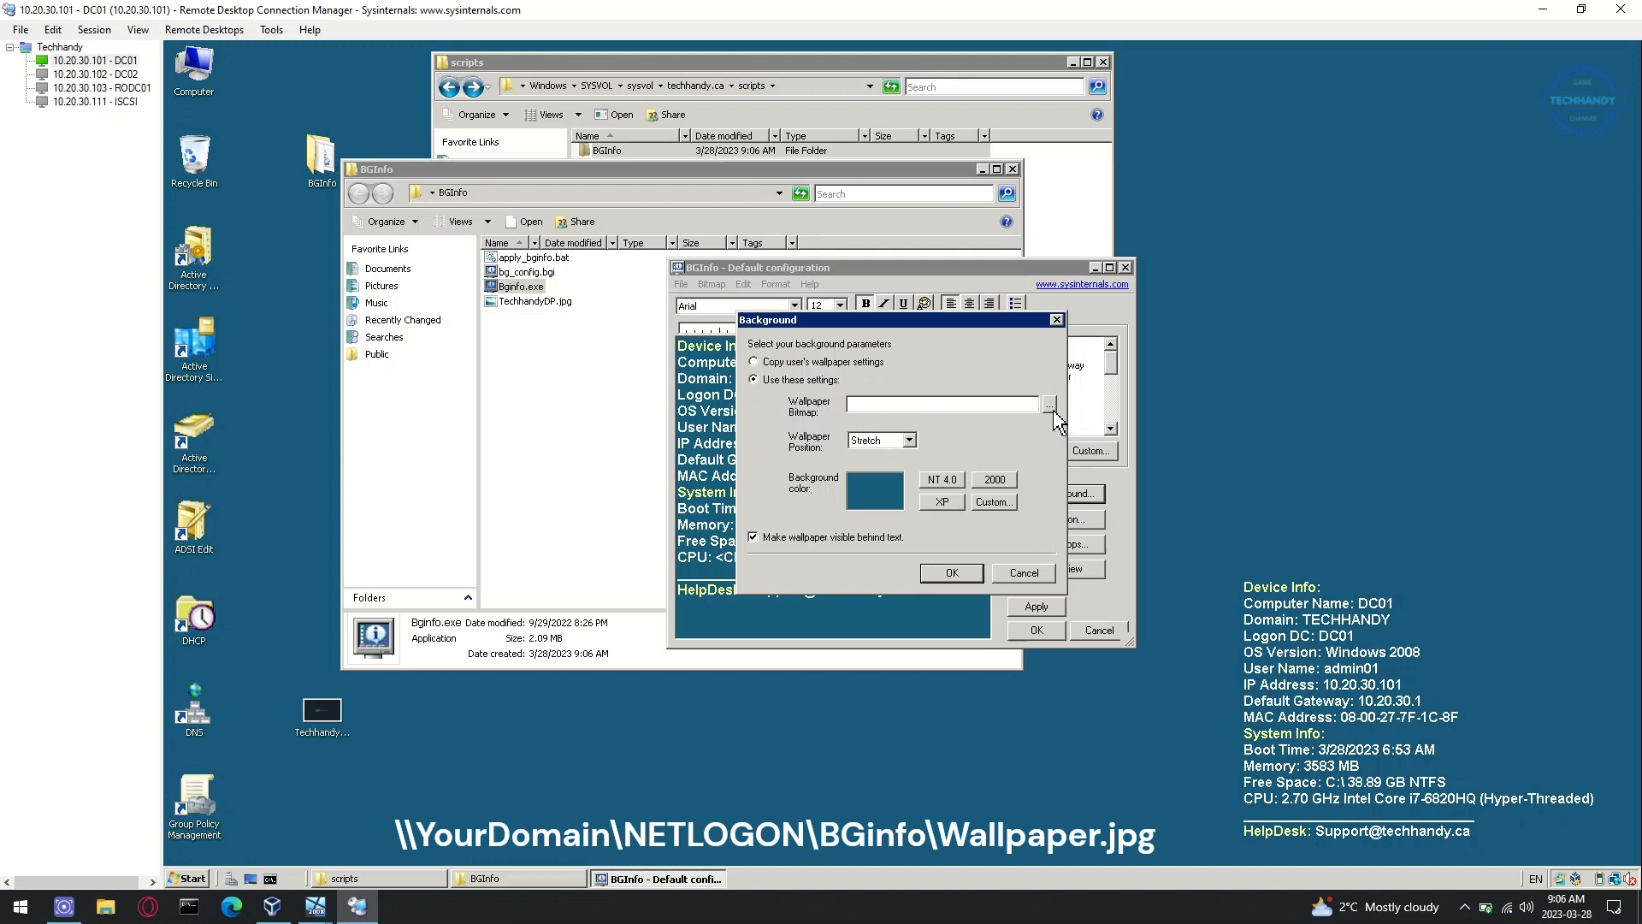
pyautogui.click(1048, 404)
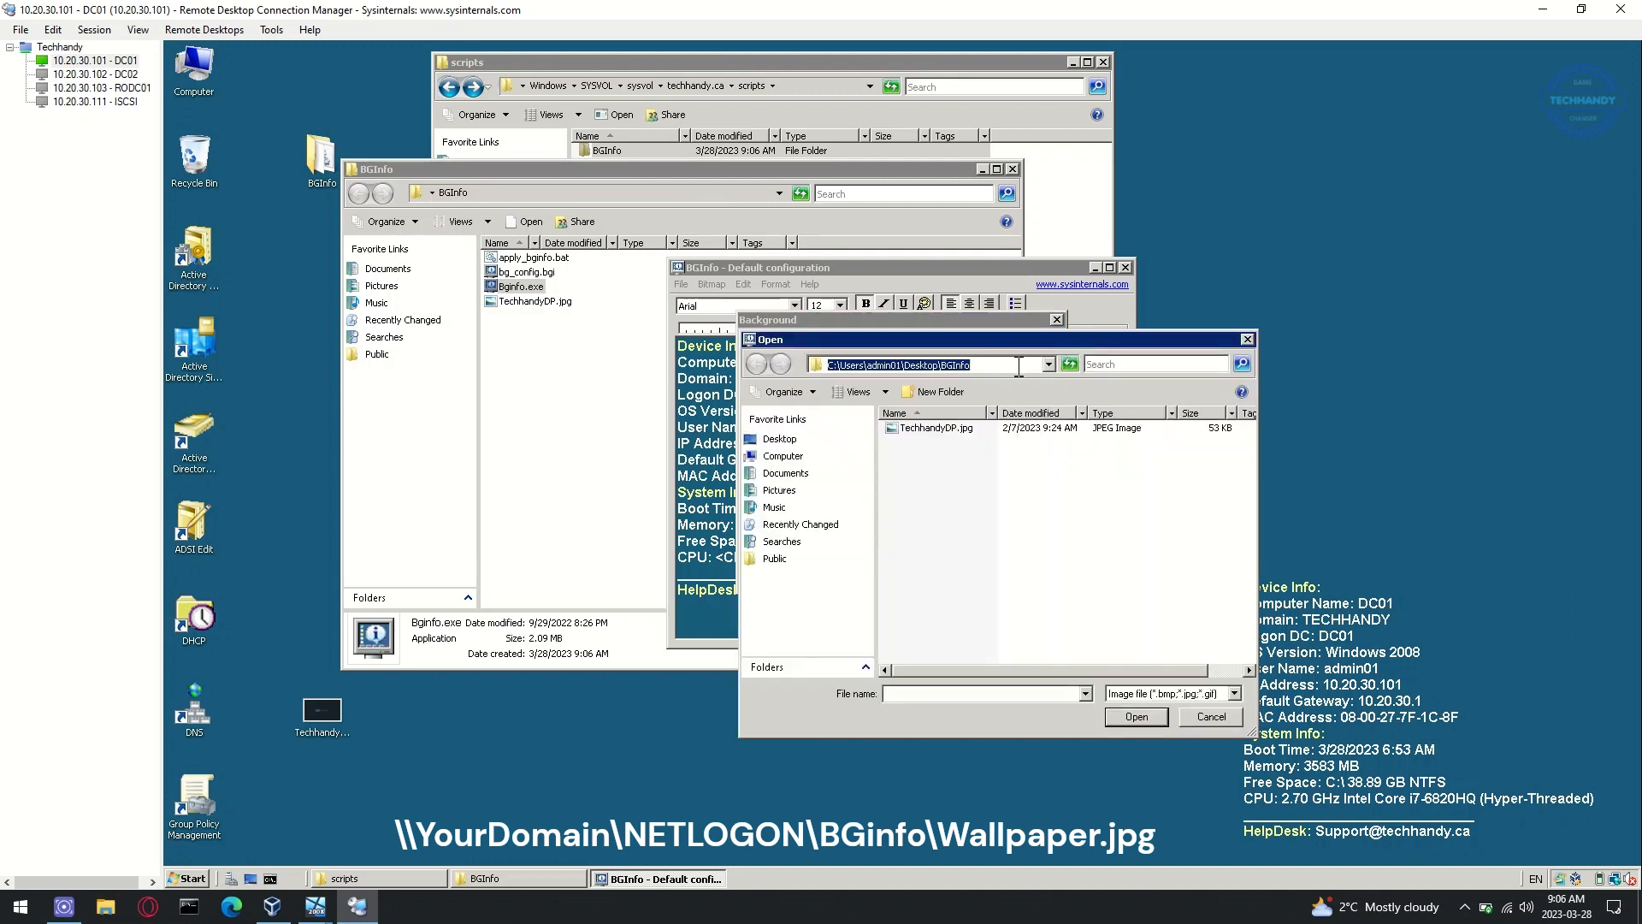
# Pick \\techhandy.ca\NETLOGON\BGInfo\TechhandyDP.jpg as the wallpaper and confirm the background settings.
pyautogui.write('\\\\techhandy.ca\\')
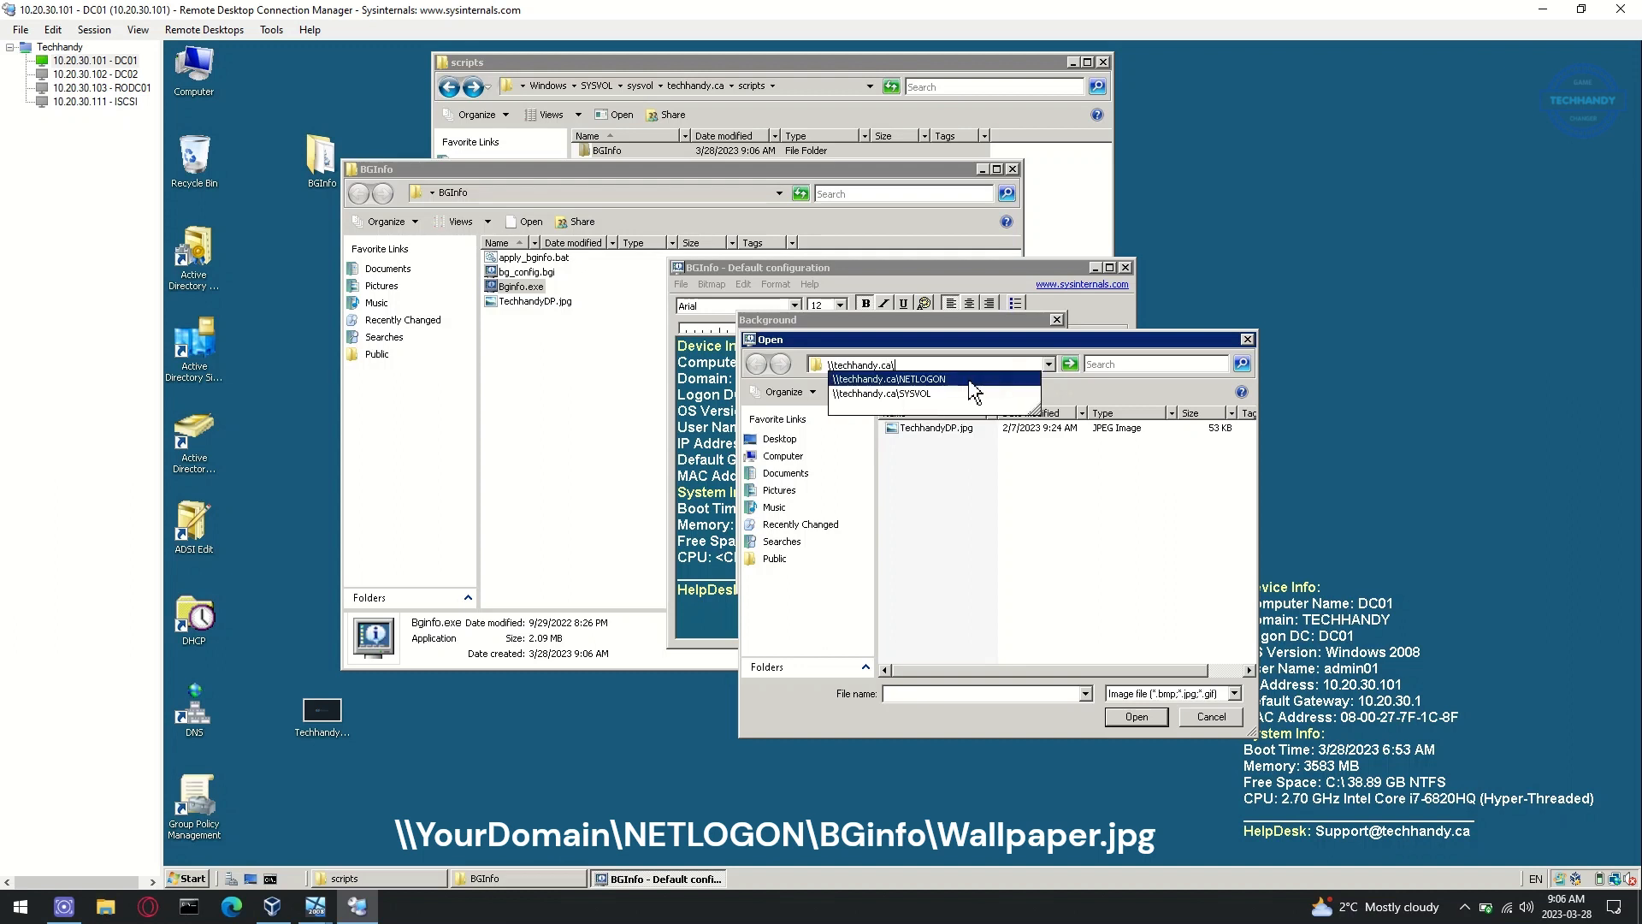
pyautogui.click(887, 378)
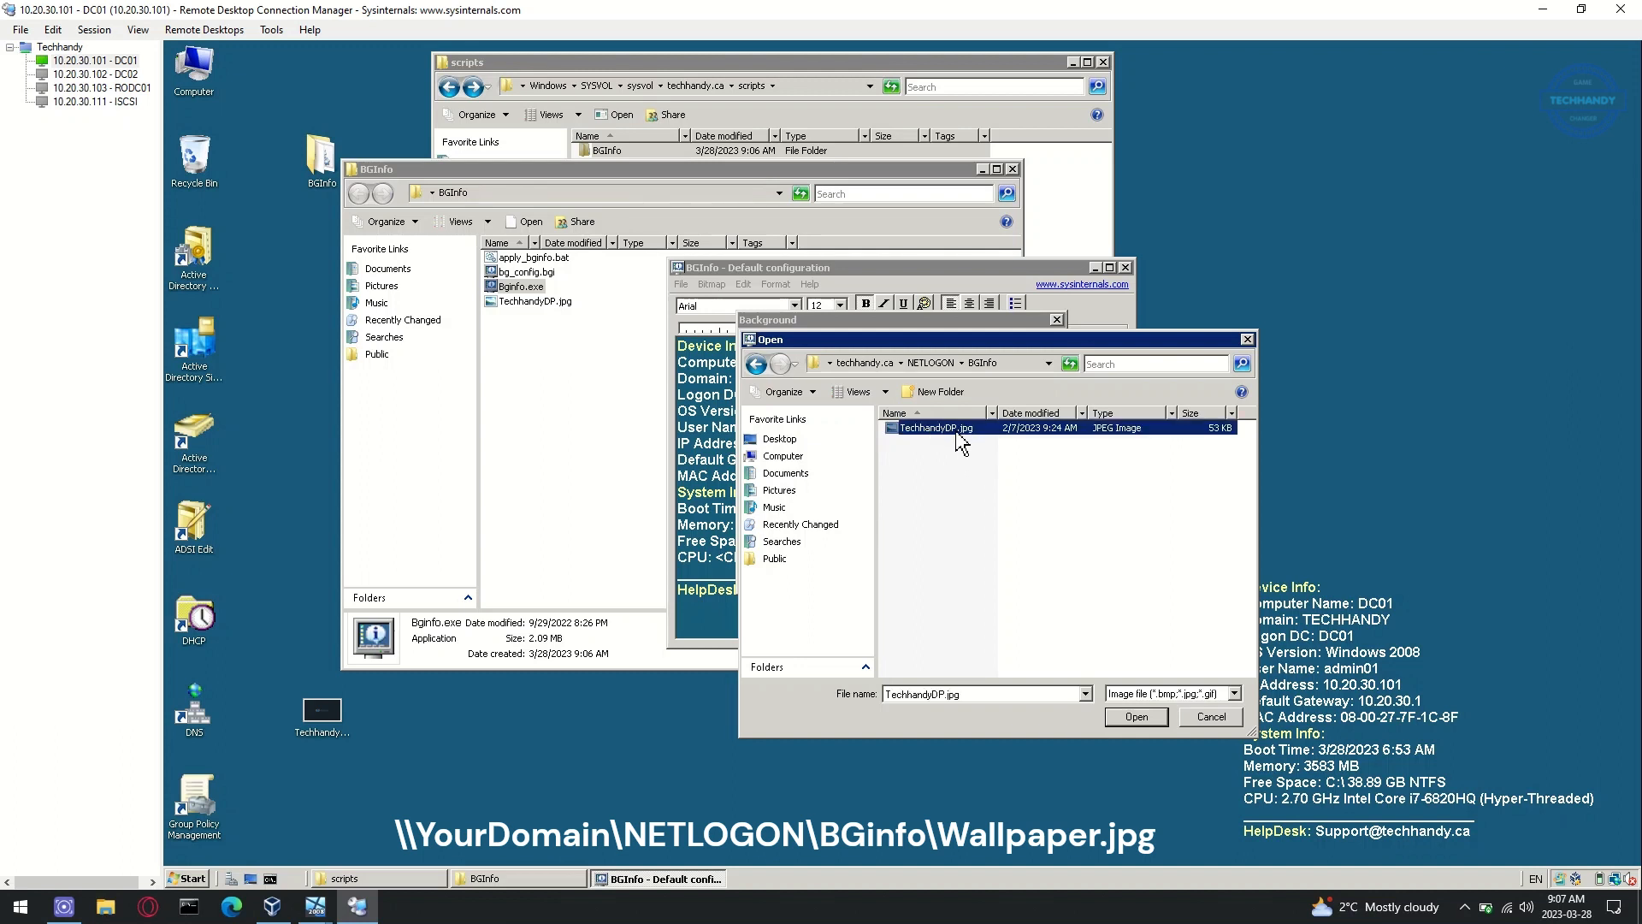
pyautogui.click(1136, 716)
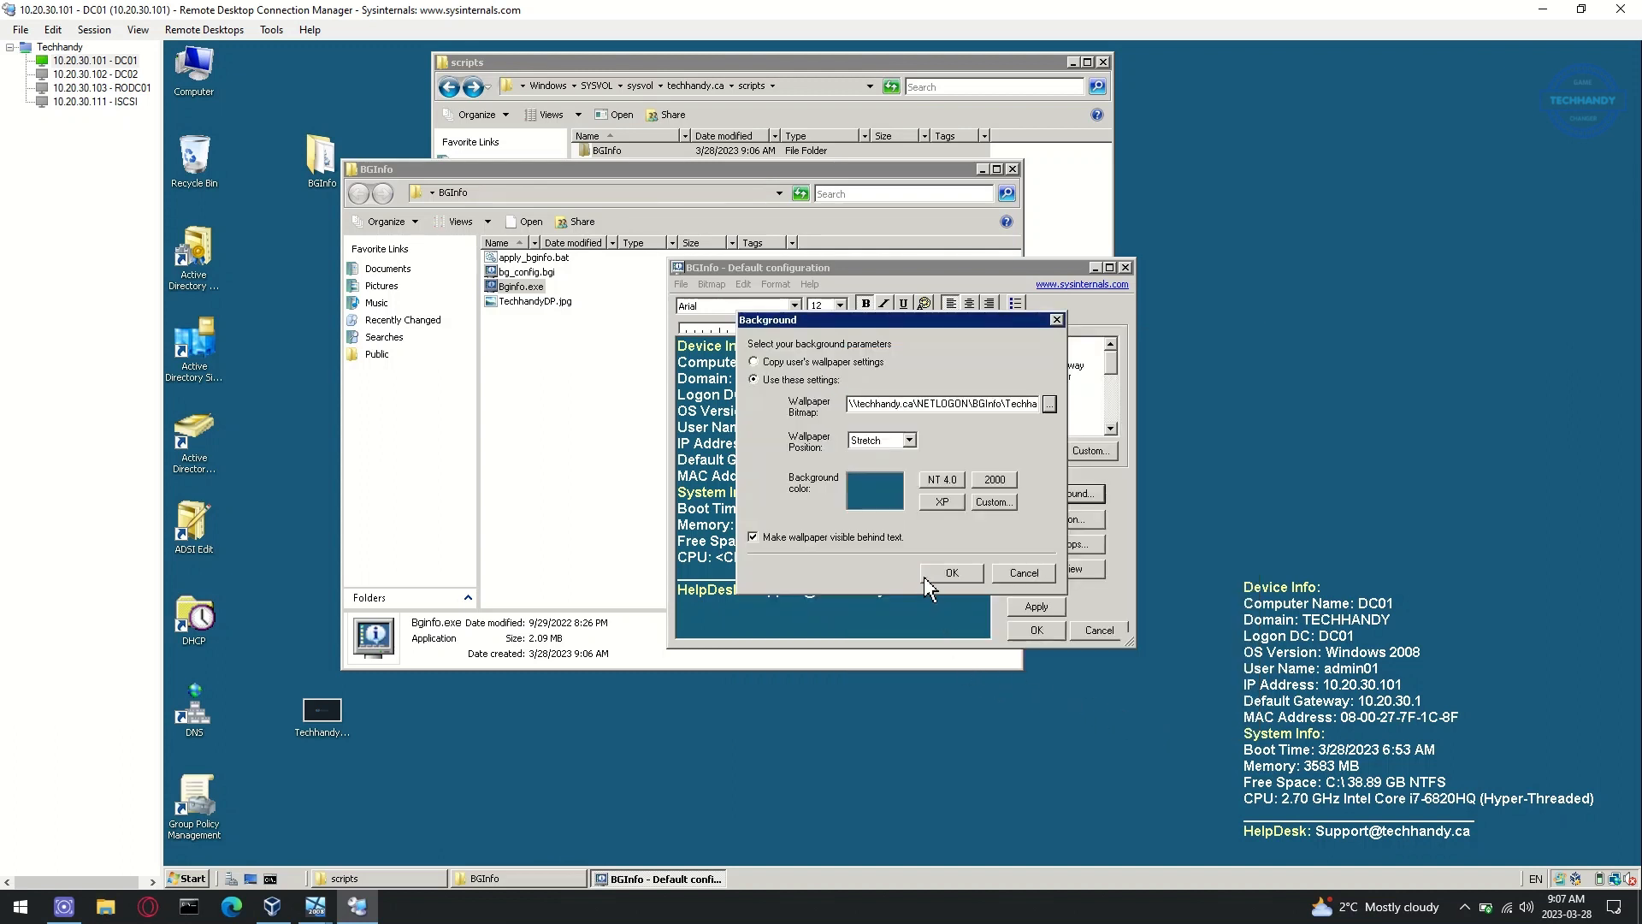
pyautogui.click(951, 572)
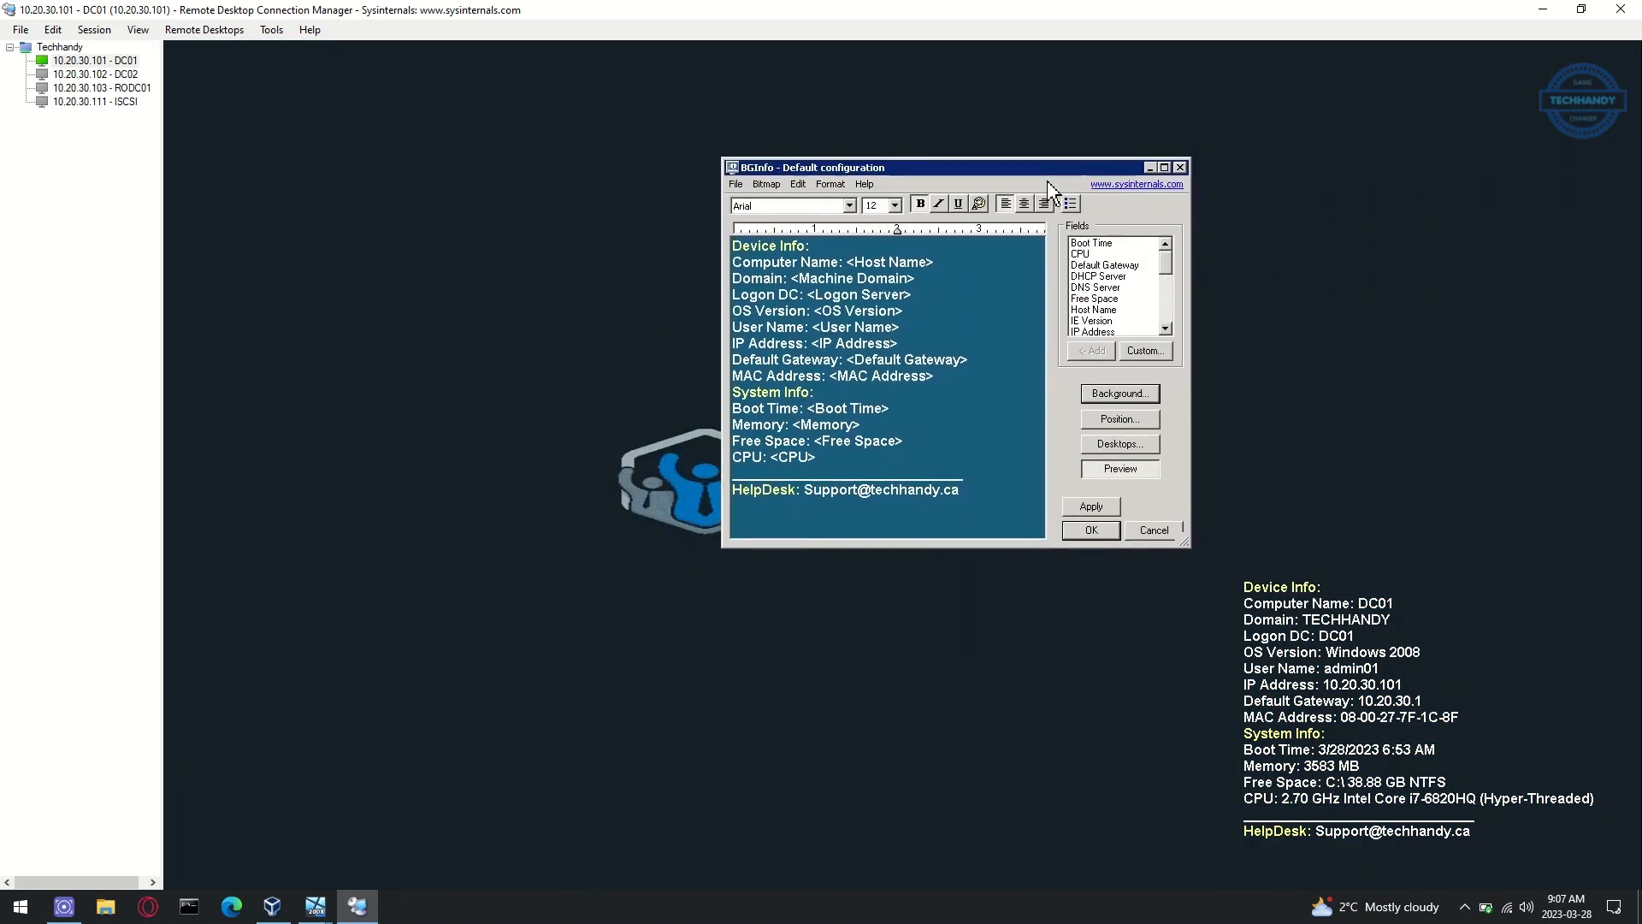
# Save the configuration over bg_config.bgi in the desktop BGInfo folder and close BGInfo.
pyautogui.moveTo(953, 166); pyautogui.dragTo(834, 255)
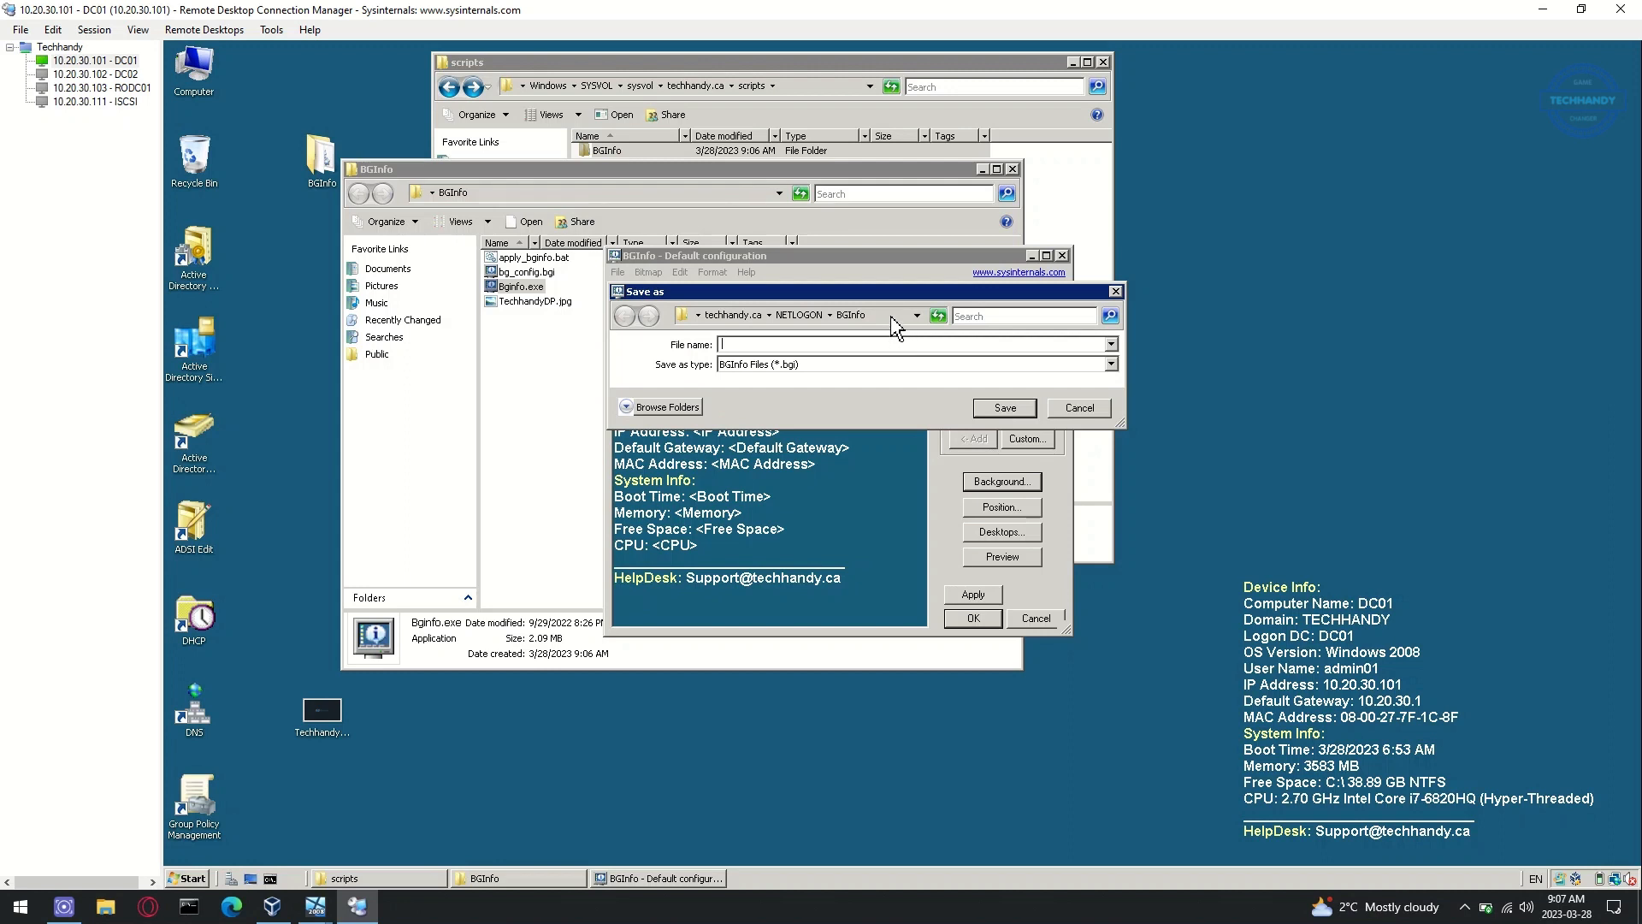
pyautogui.moveTo(677, 207)
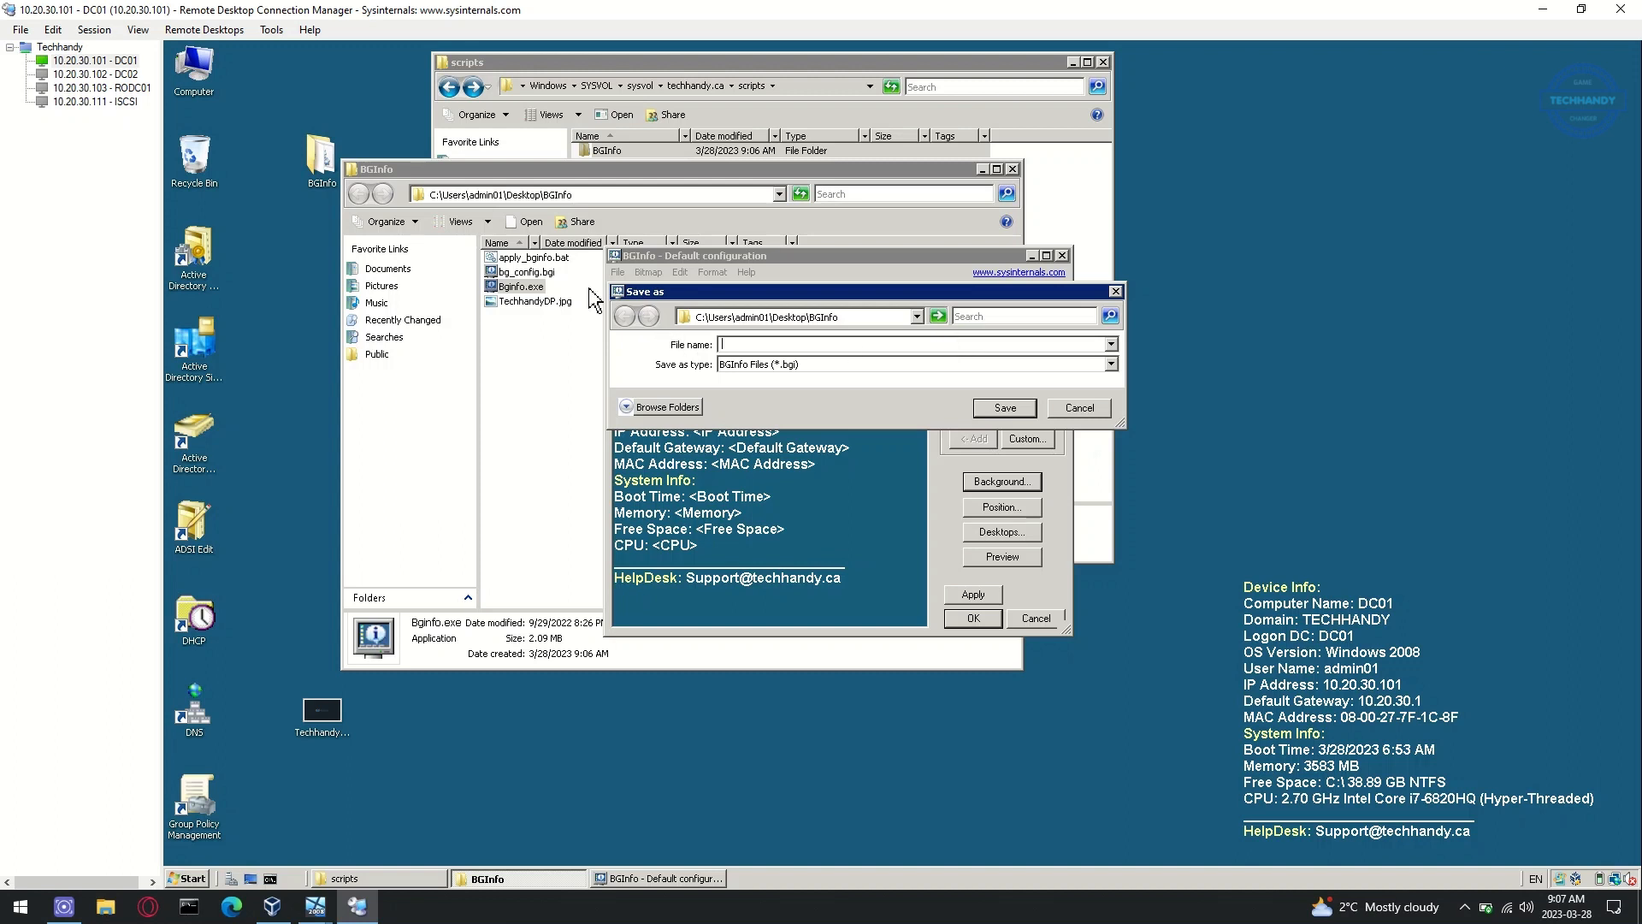
pyautogui.rightClick(523, 270)
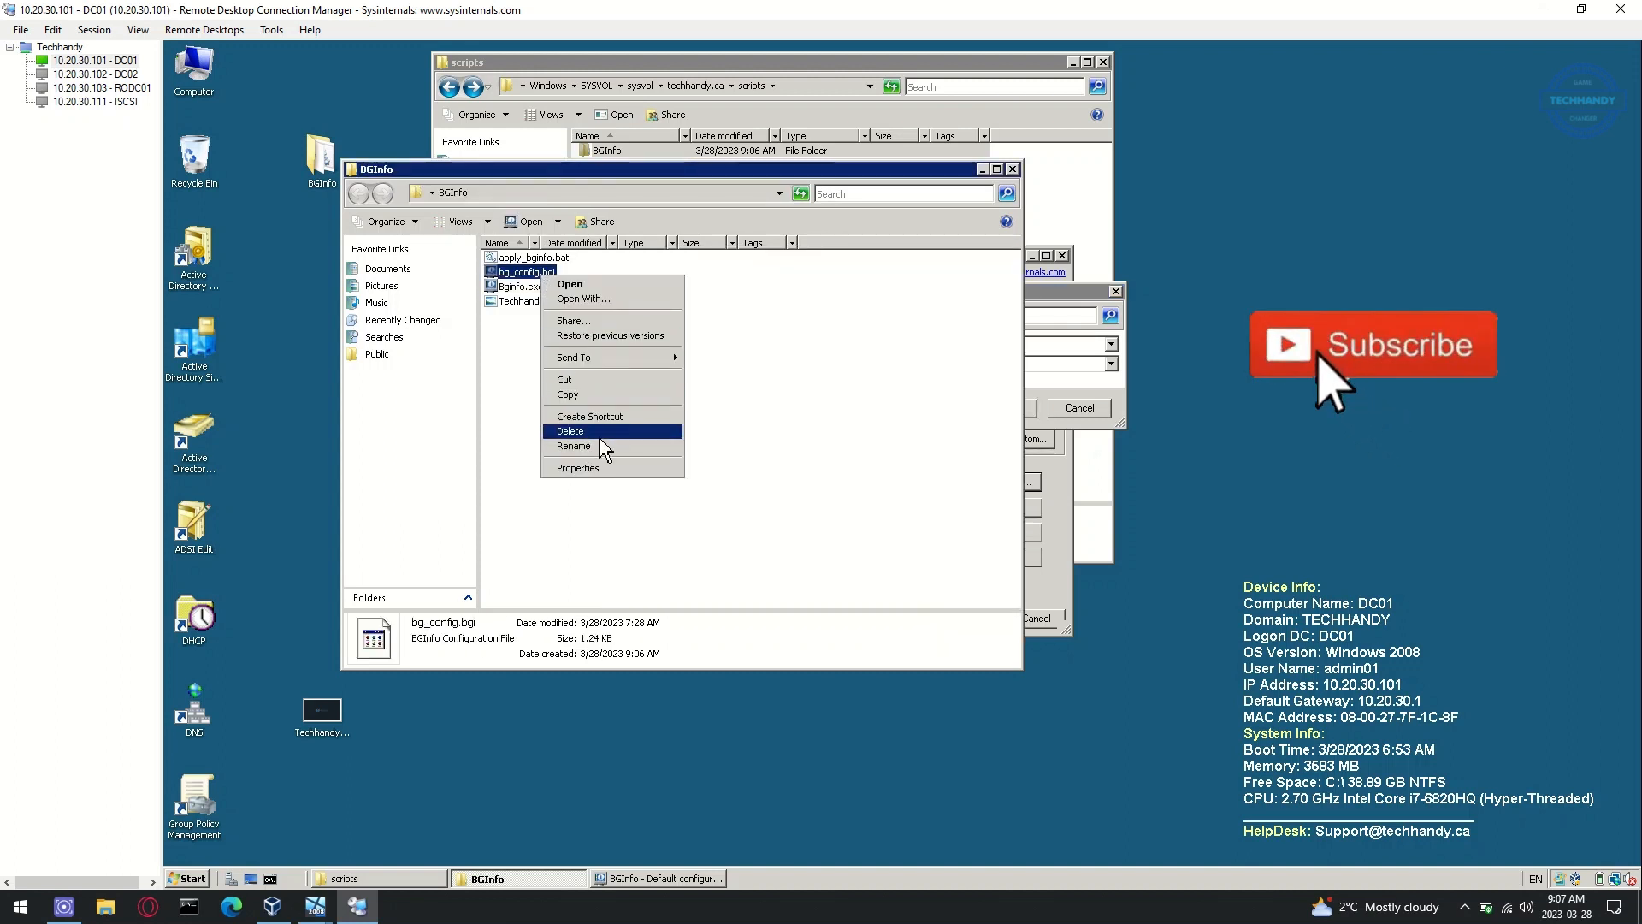
pyautogui.click(573, 444)
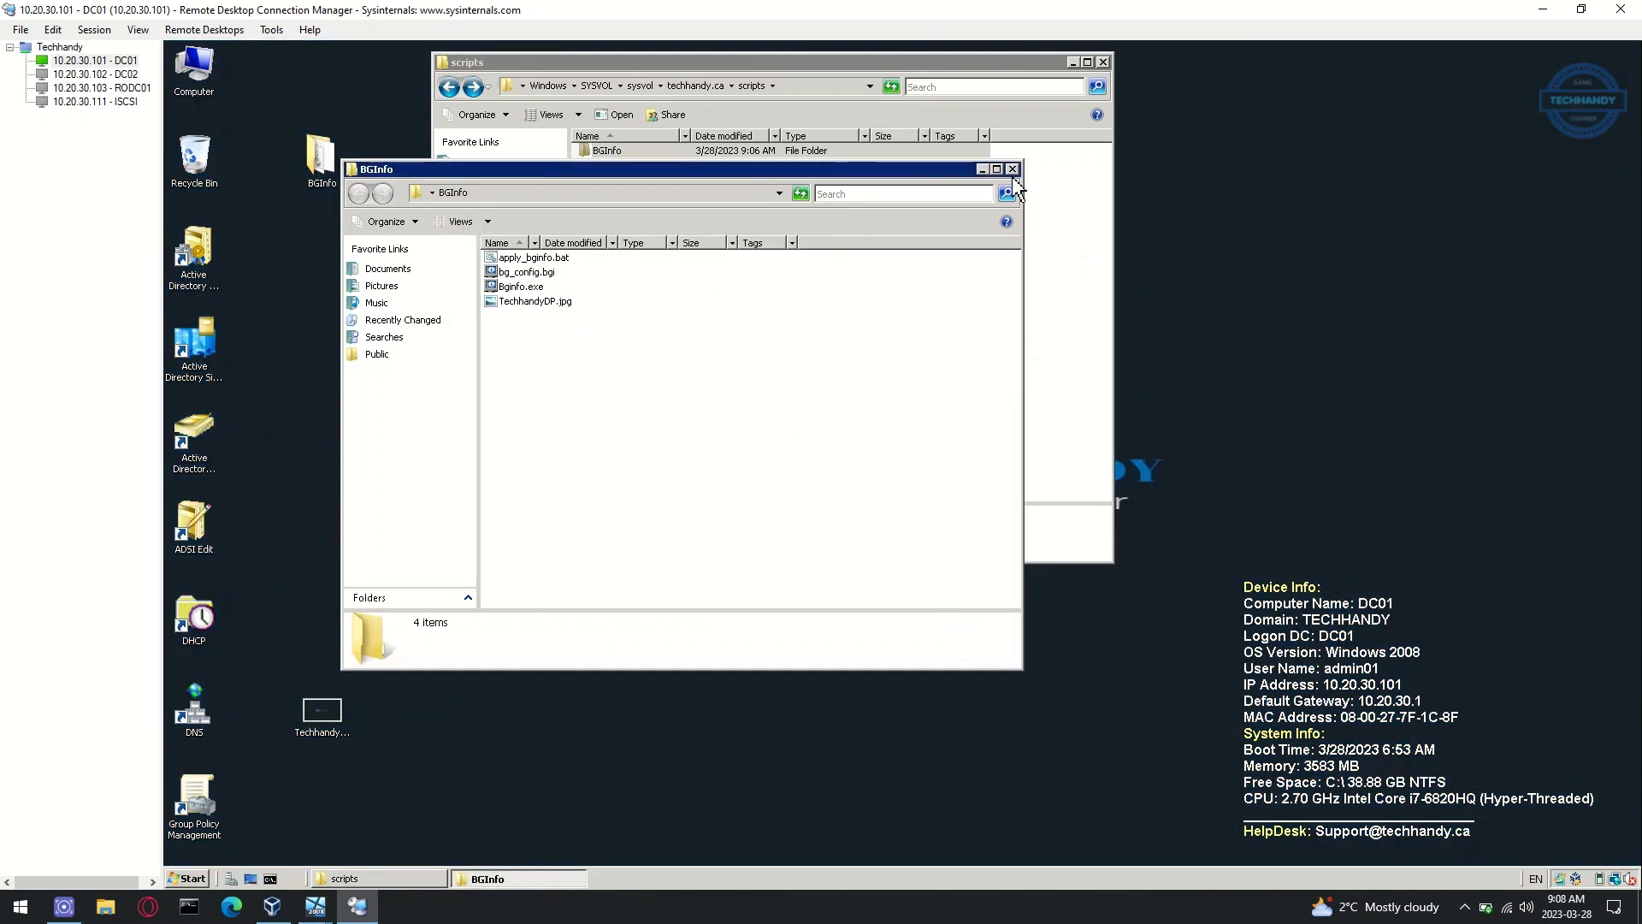
# Paste the updated bg_config.bgi into SYSVOL scripts\BGInfo, allow the overwrite as administrator, and close Explorer.
pyautogui.click(1013, 168)
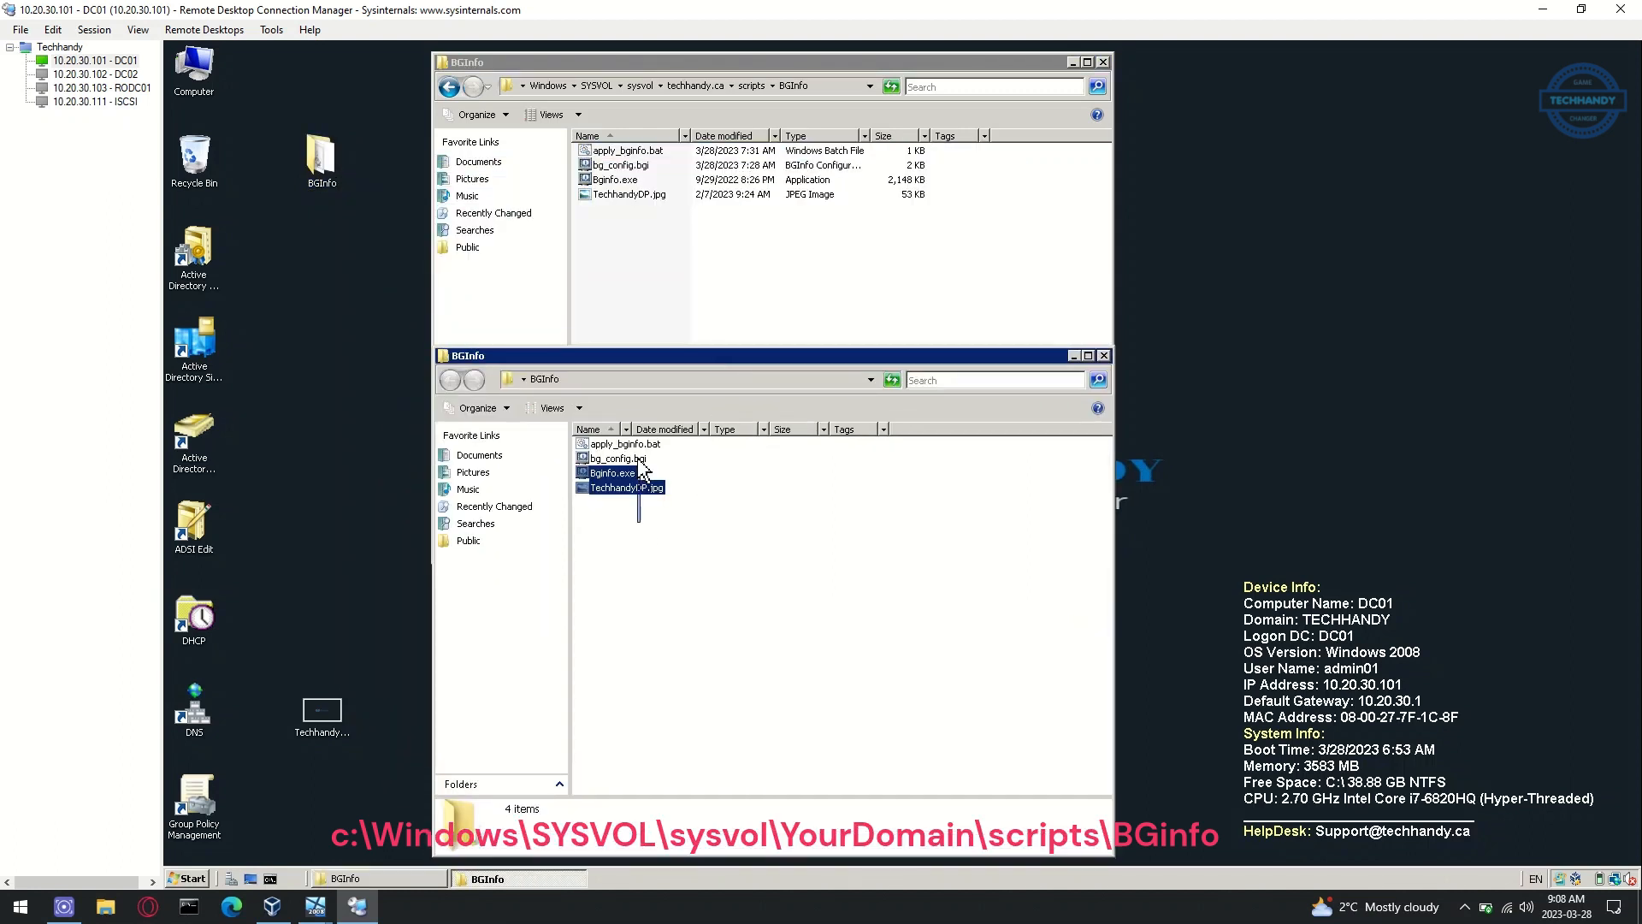
pyautogui.moveTo(629, 462)
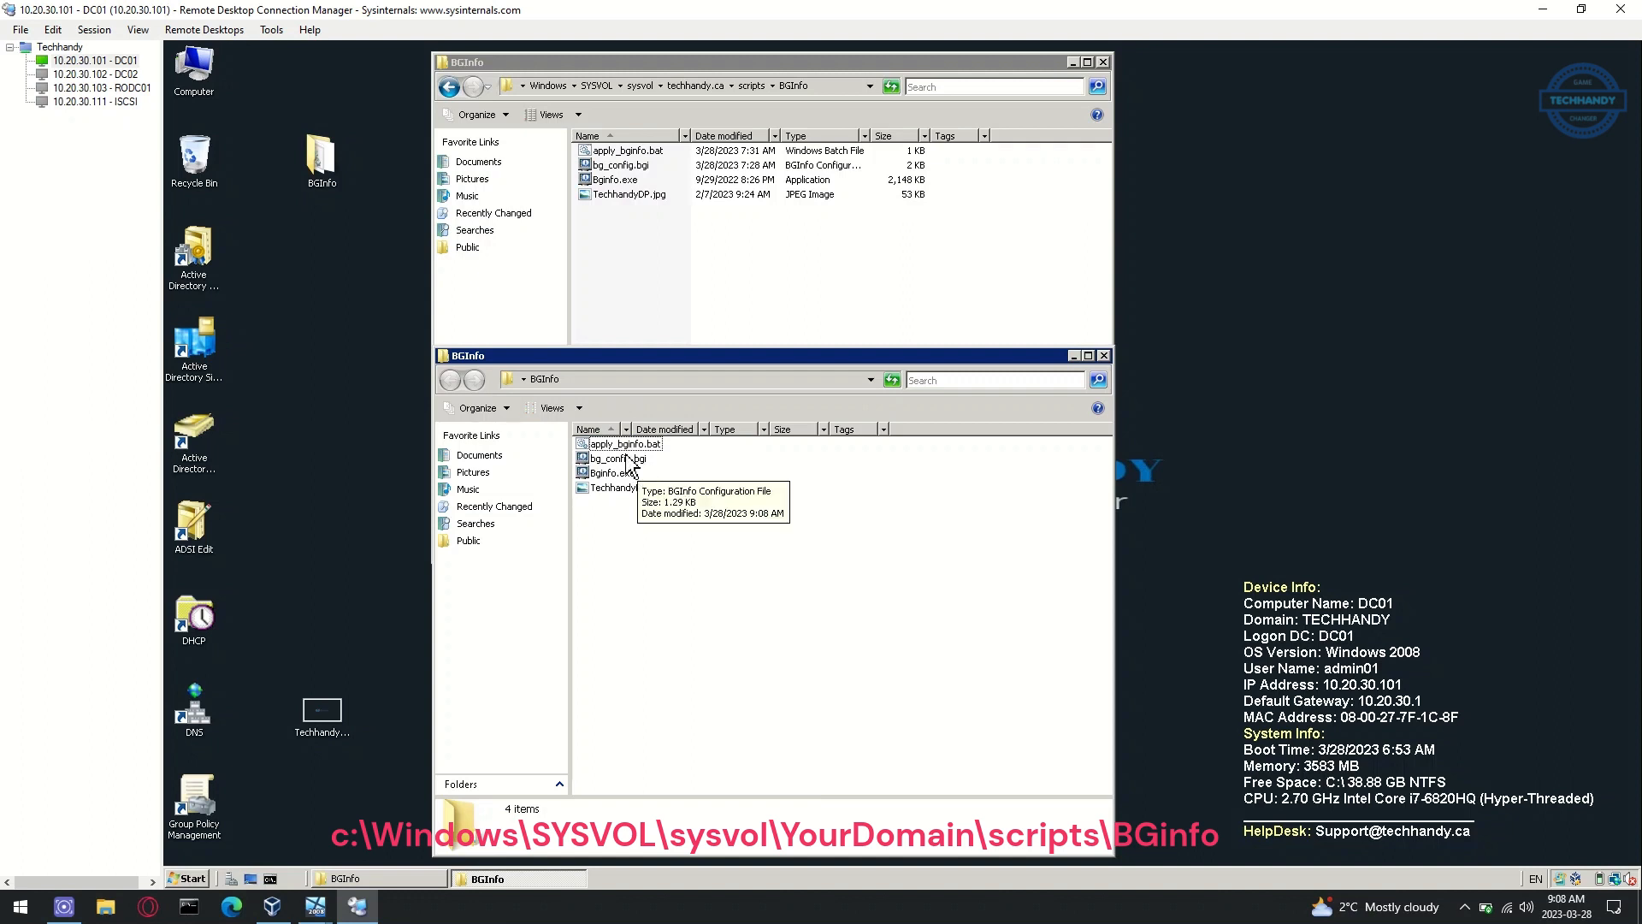
pyautogui.rightClick(613, 458)
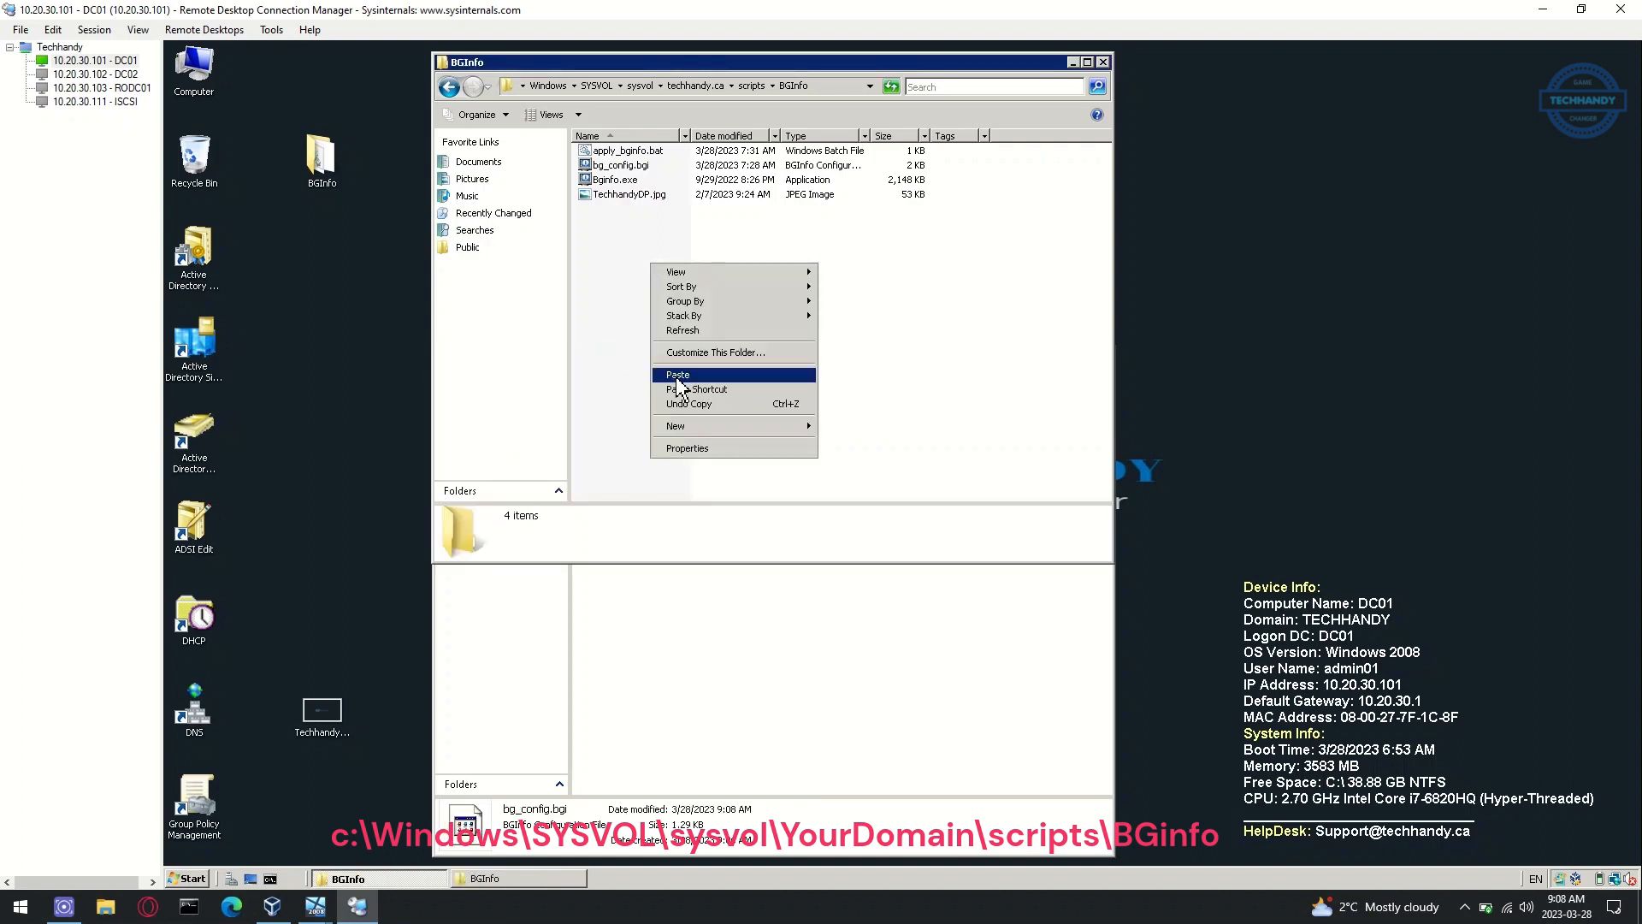
pyautogui.click(677, 373)
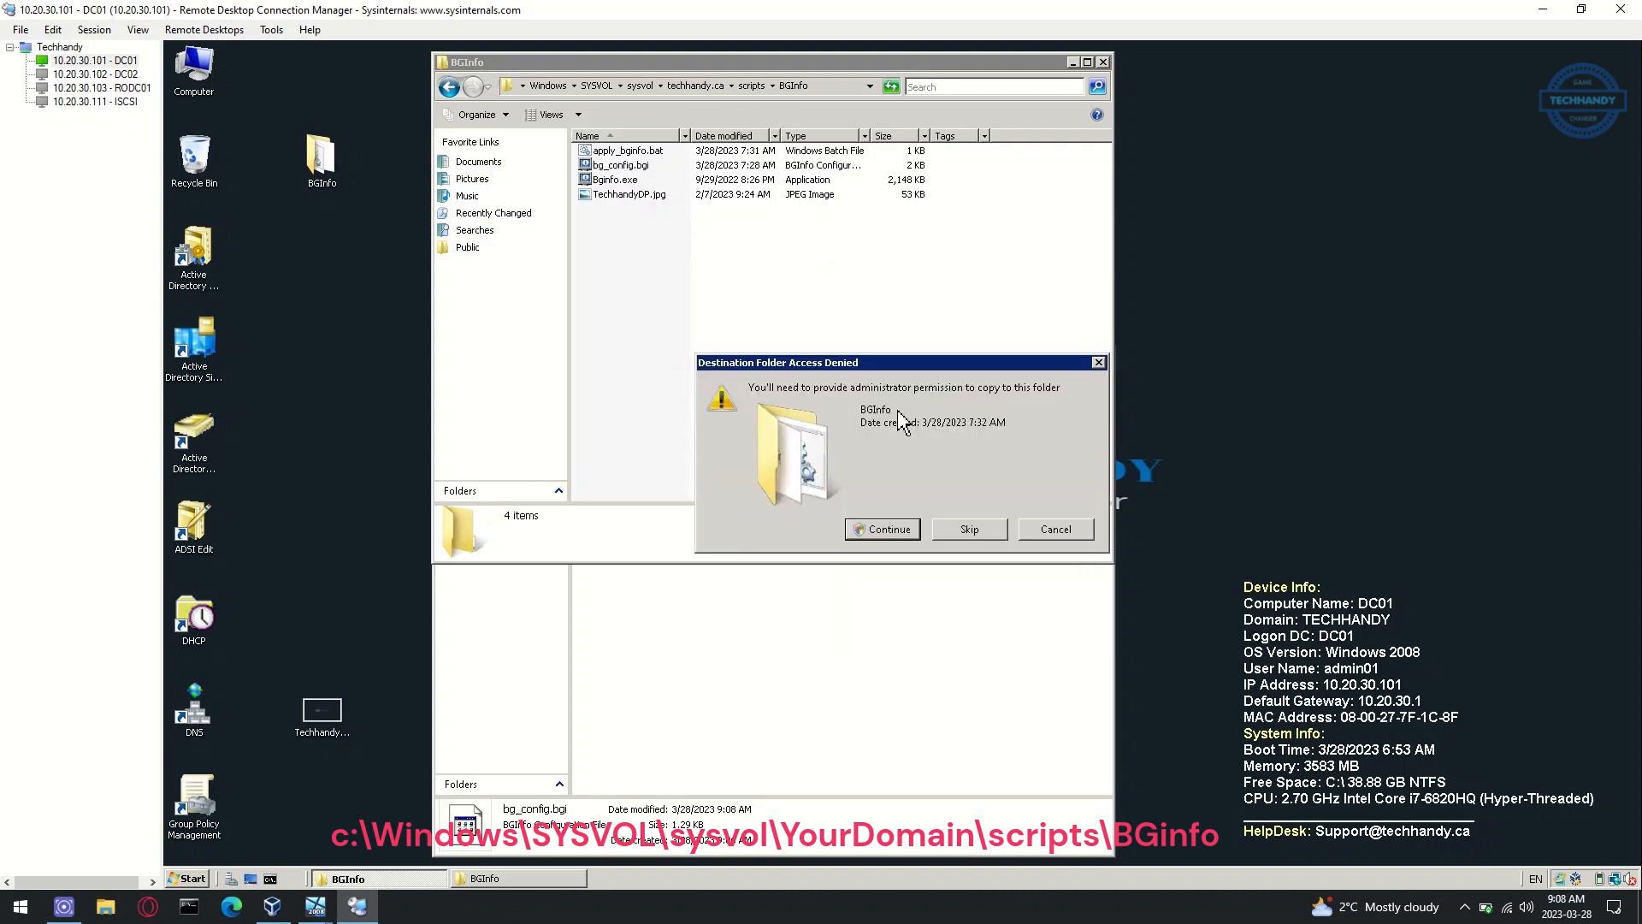
pyautogui.click(883, 530)
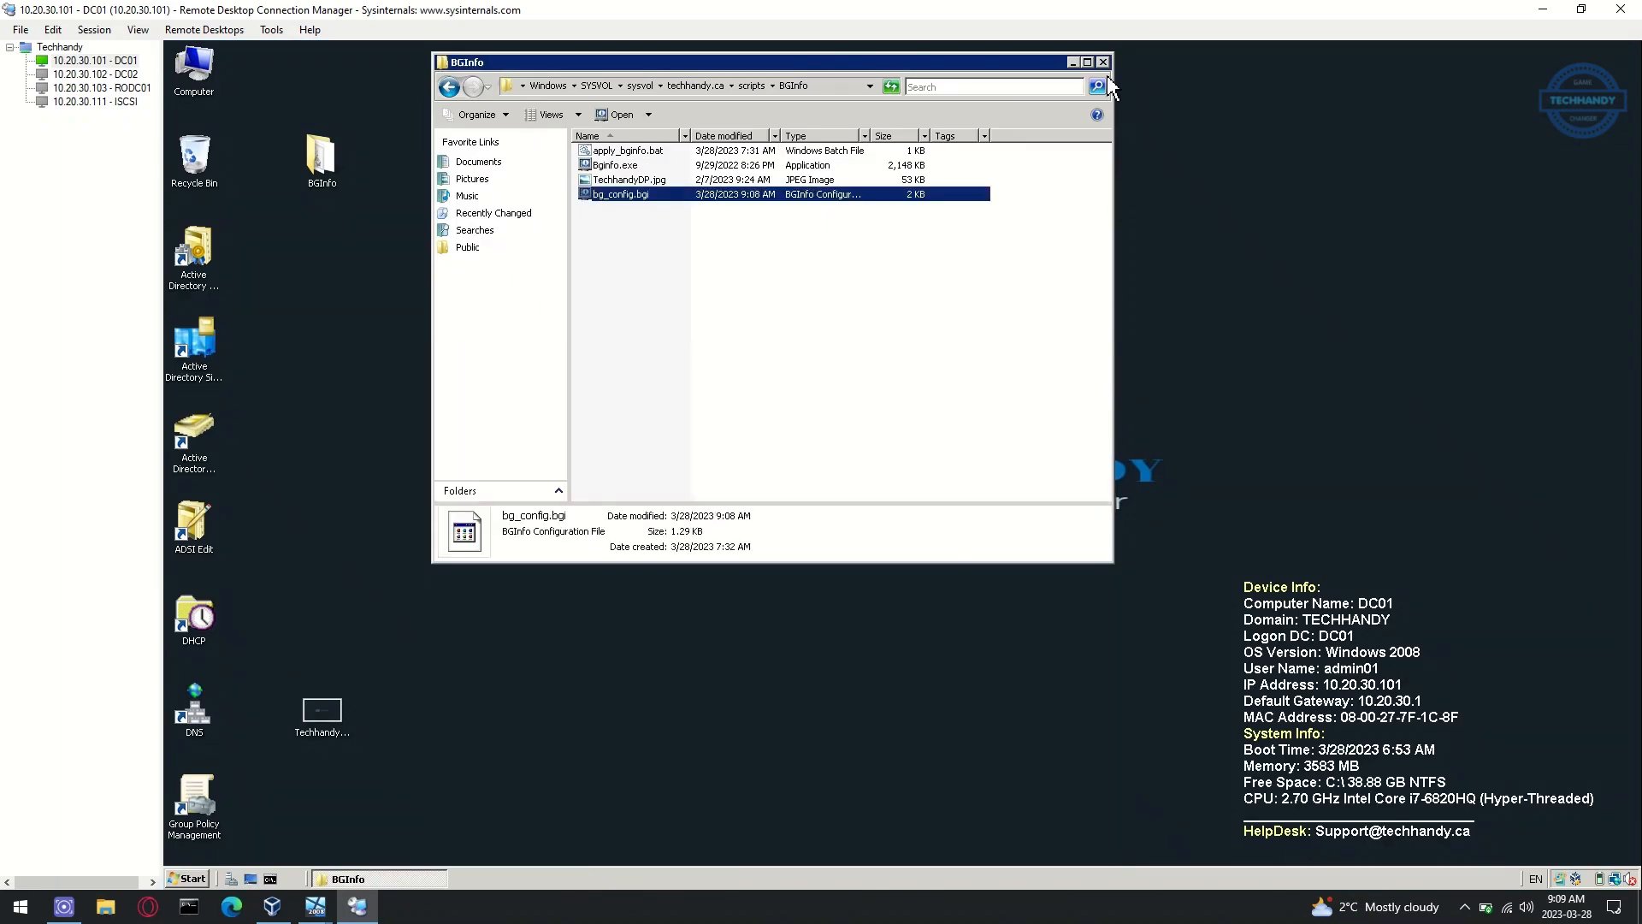
pyautogui.click(1103, 58)
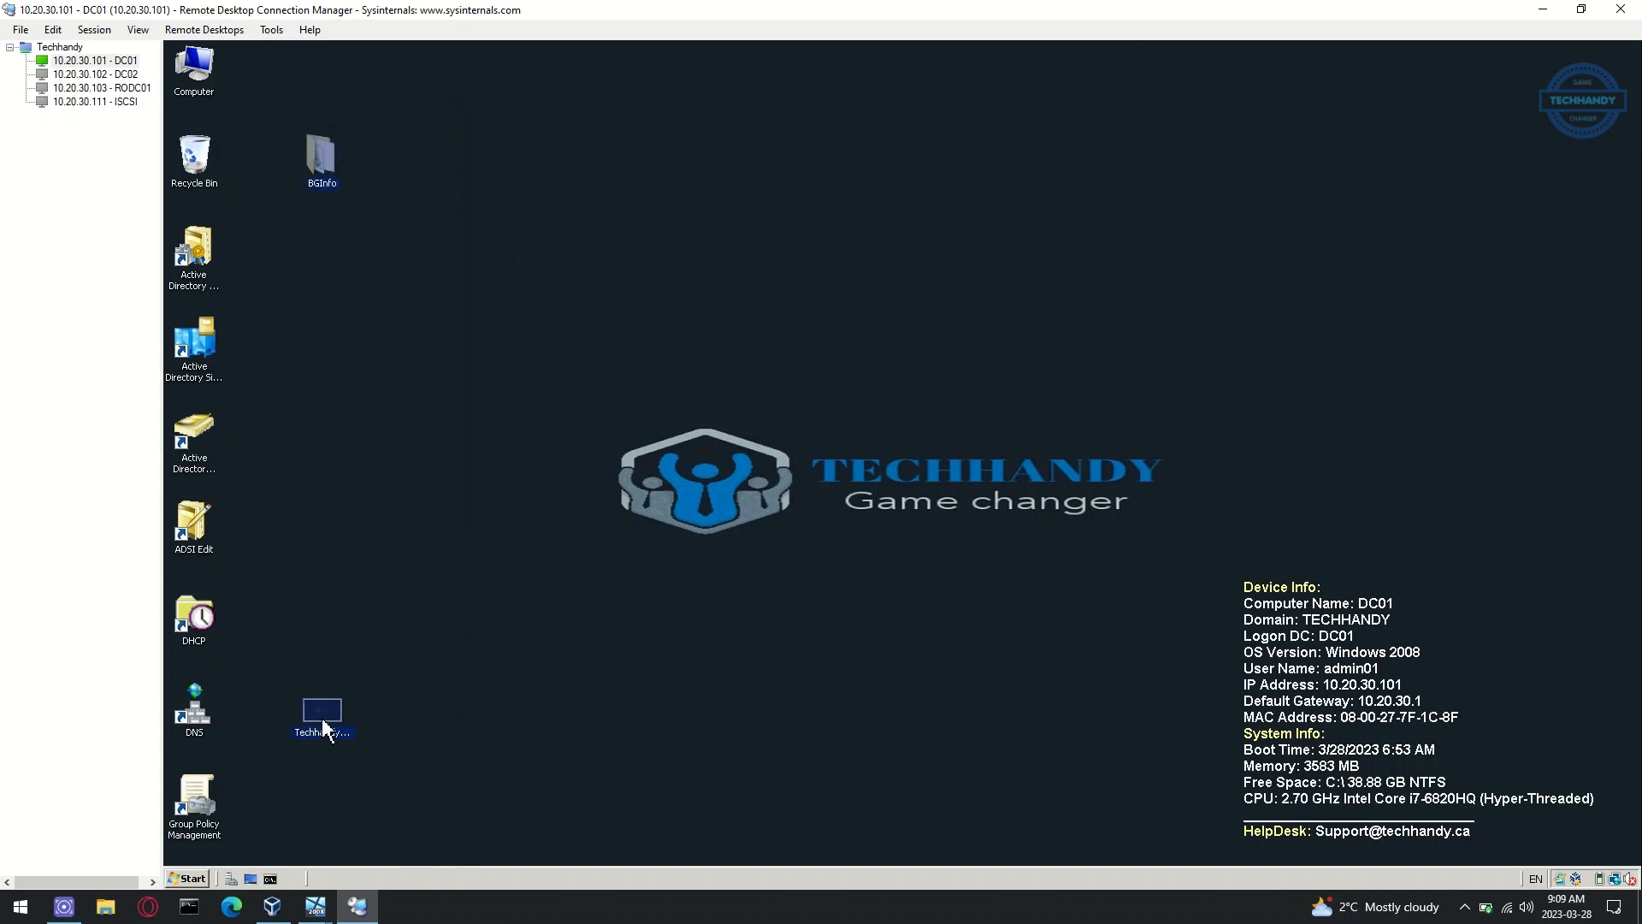
# Empty the Recycle Bin on the DC01 desktop.
pyautogui.rightClick(195, 154)
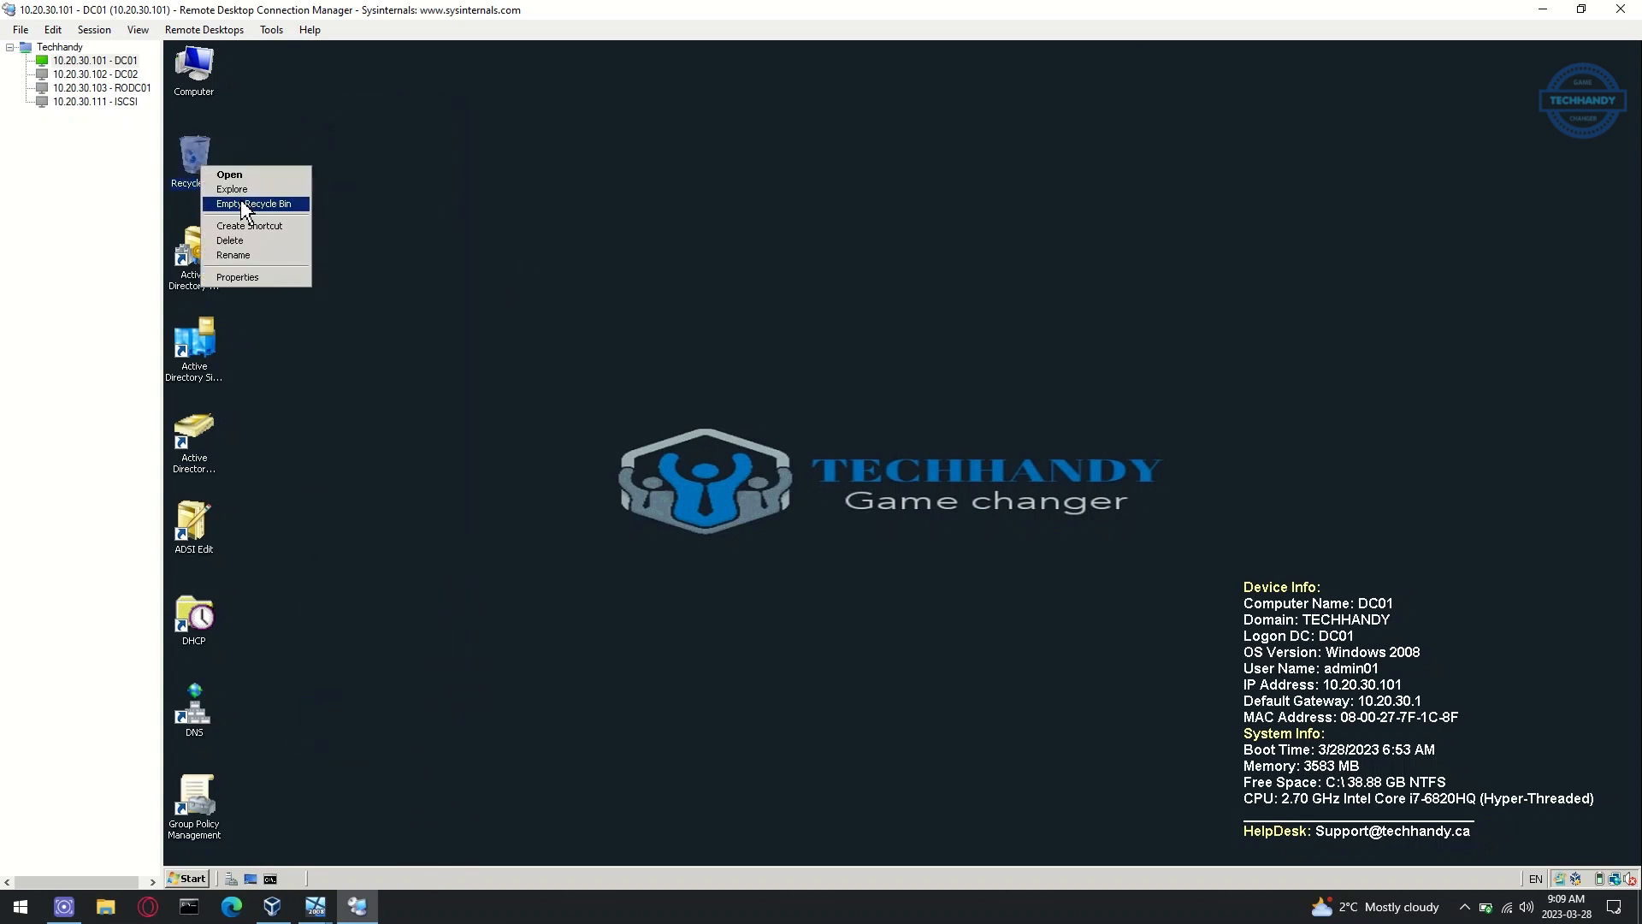
pyautogui.click(255, 204)
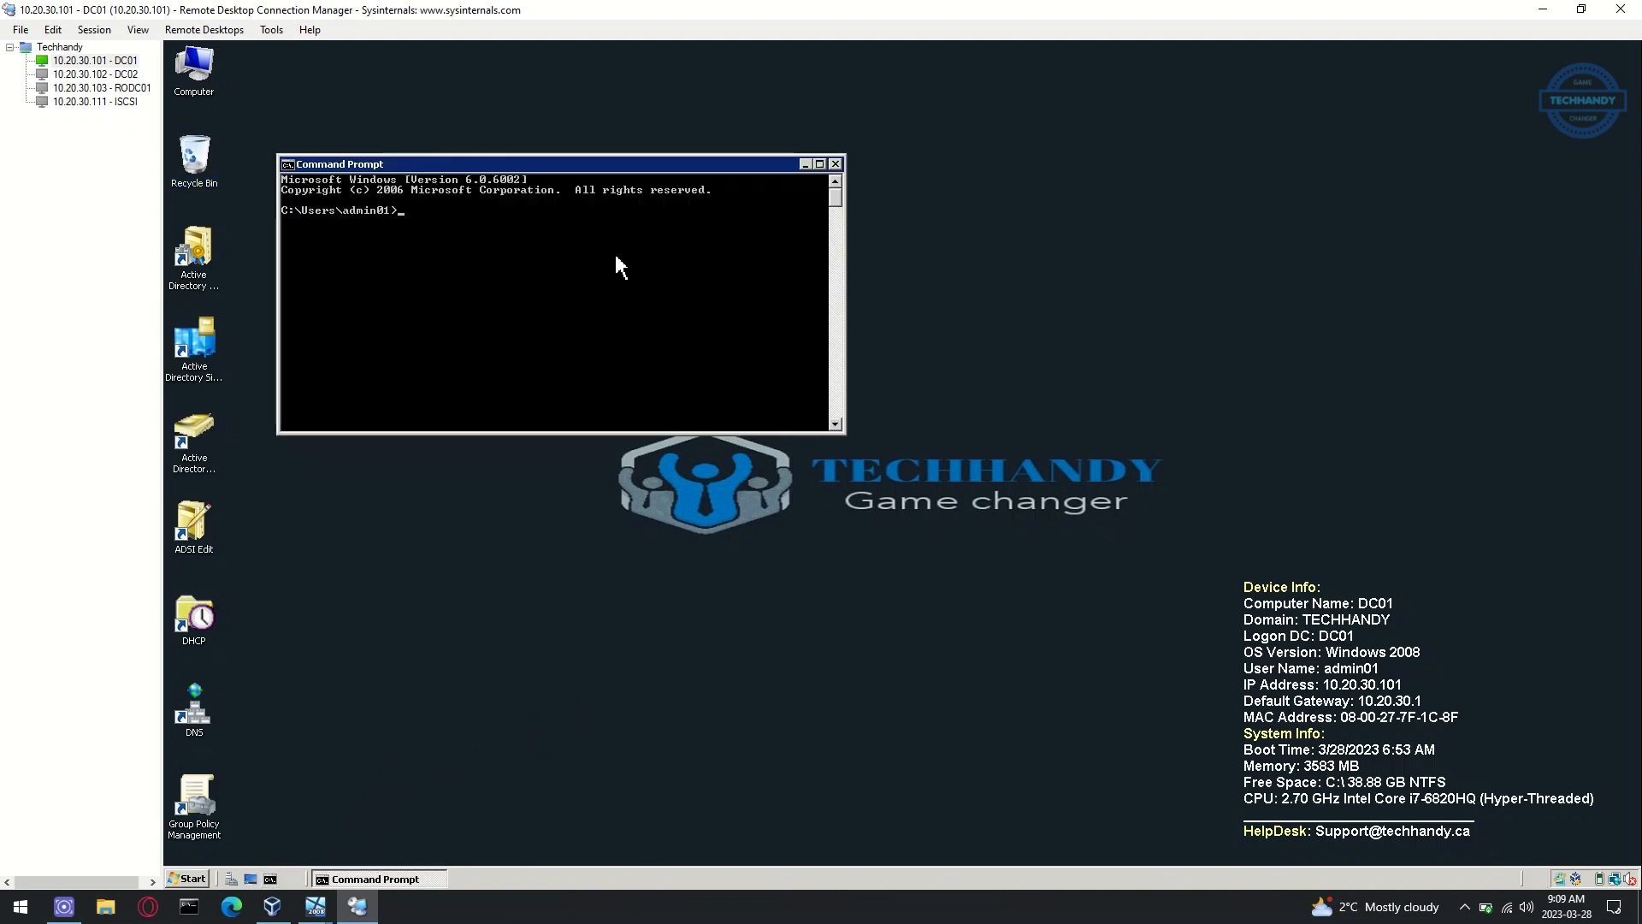
# Run gpupdate /force and repadmin /syncall in Command Prompt, then close it.
pyautogui.write('gpupdate /force')
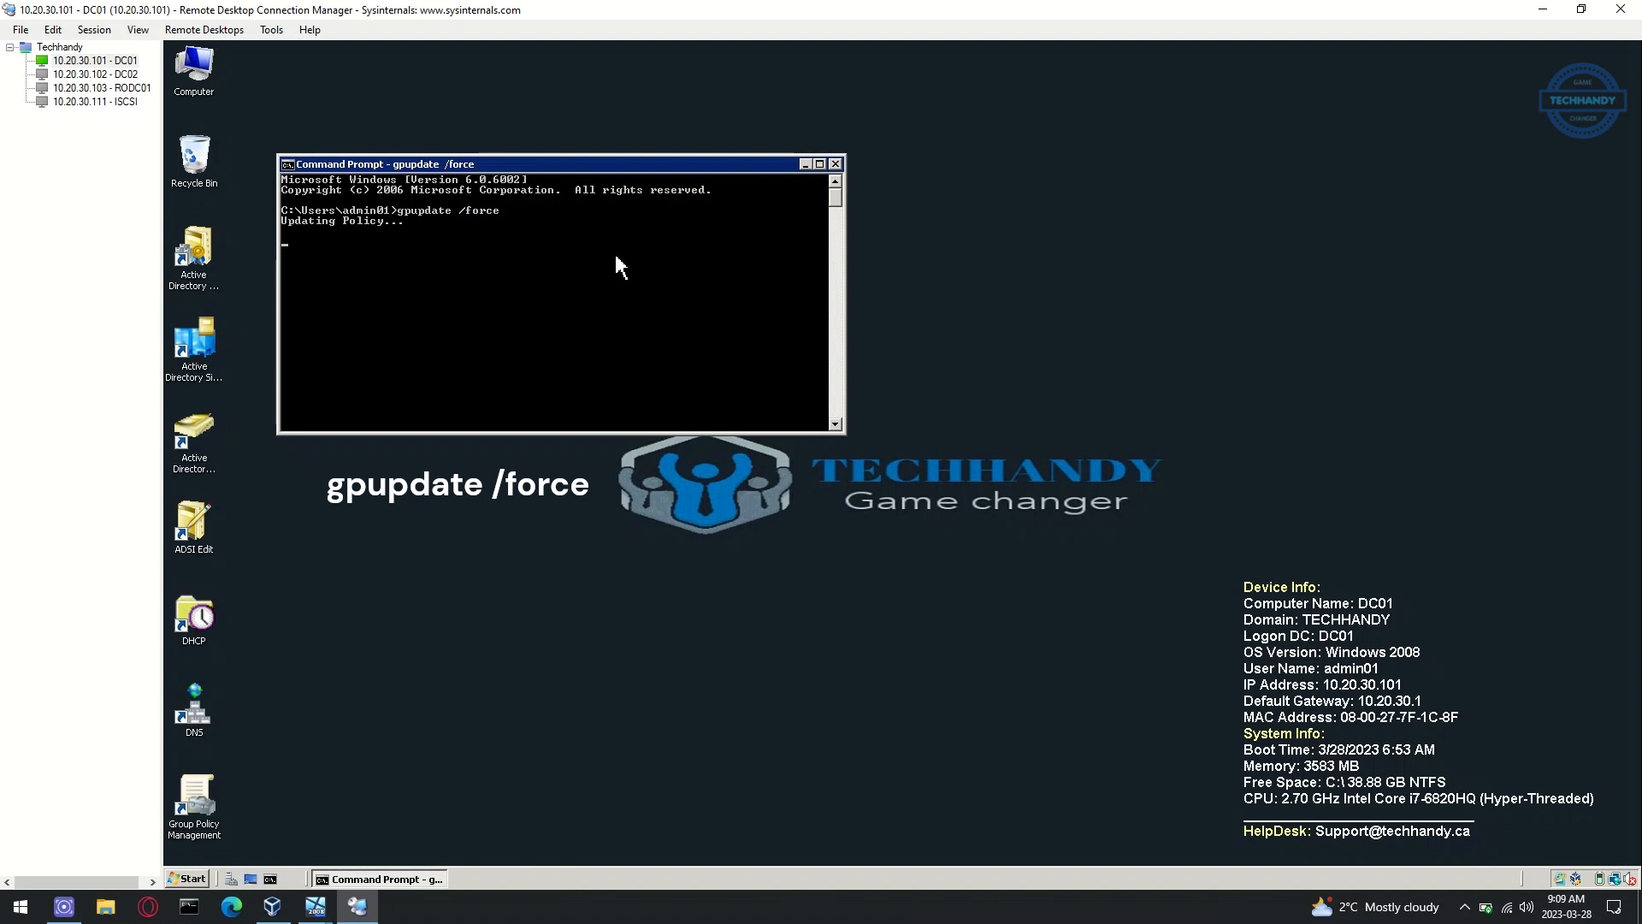
pyautogui.moveTo(605, 260)
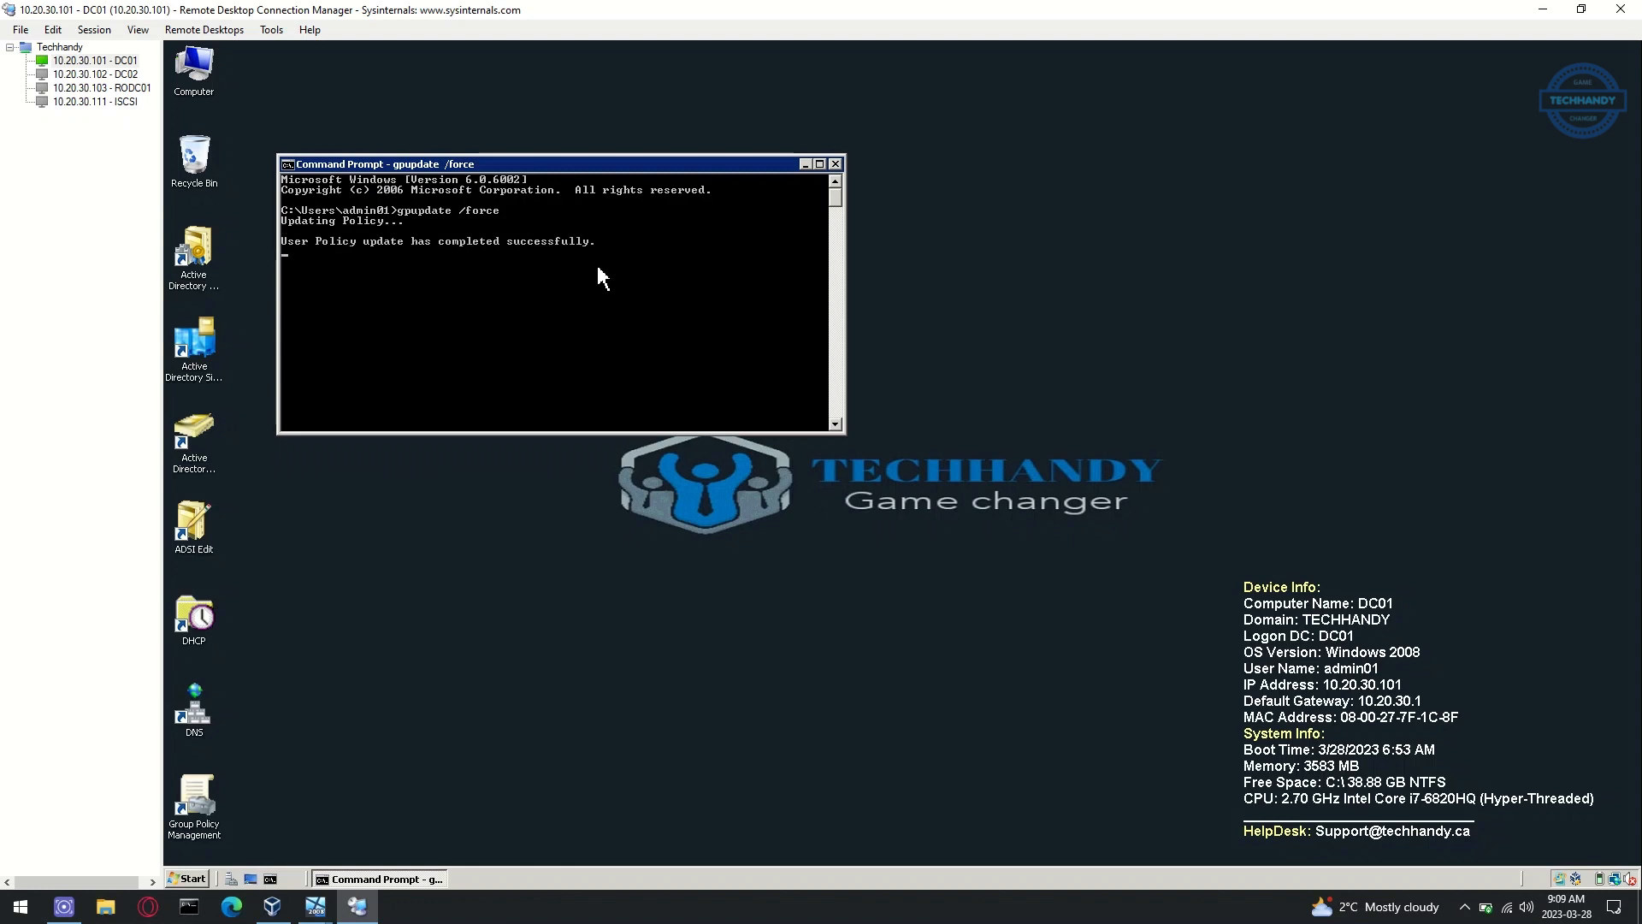
pyautogui.write('rep')
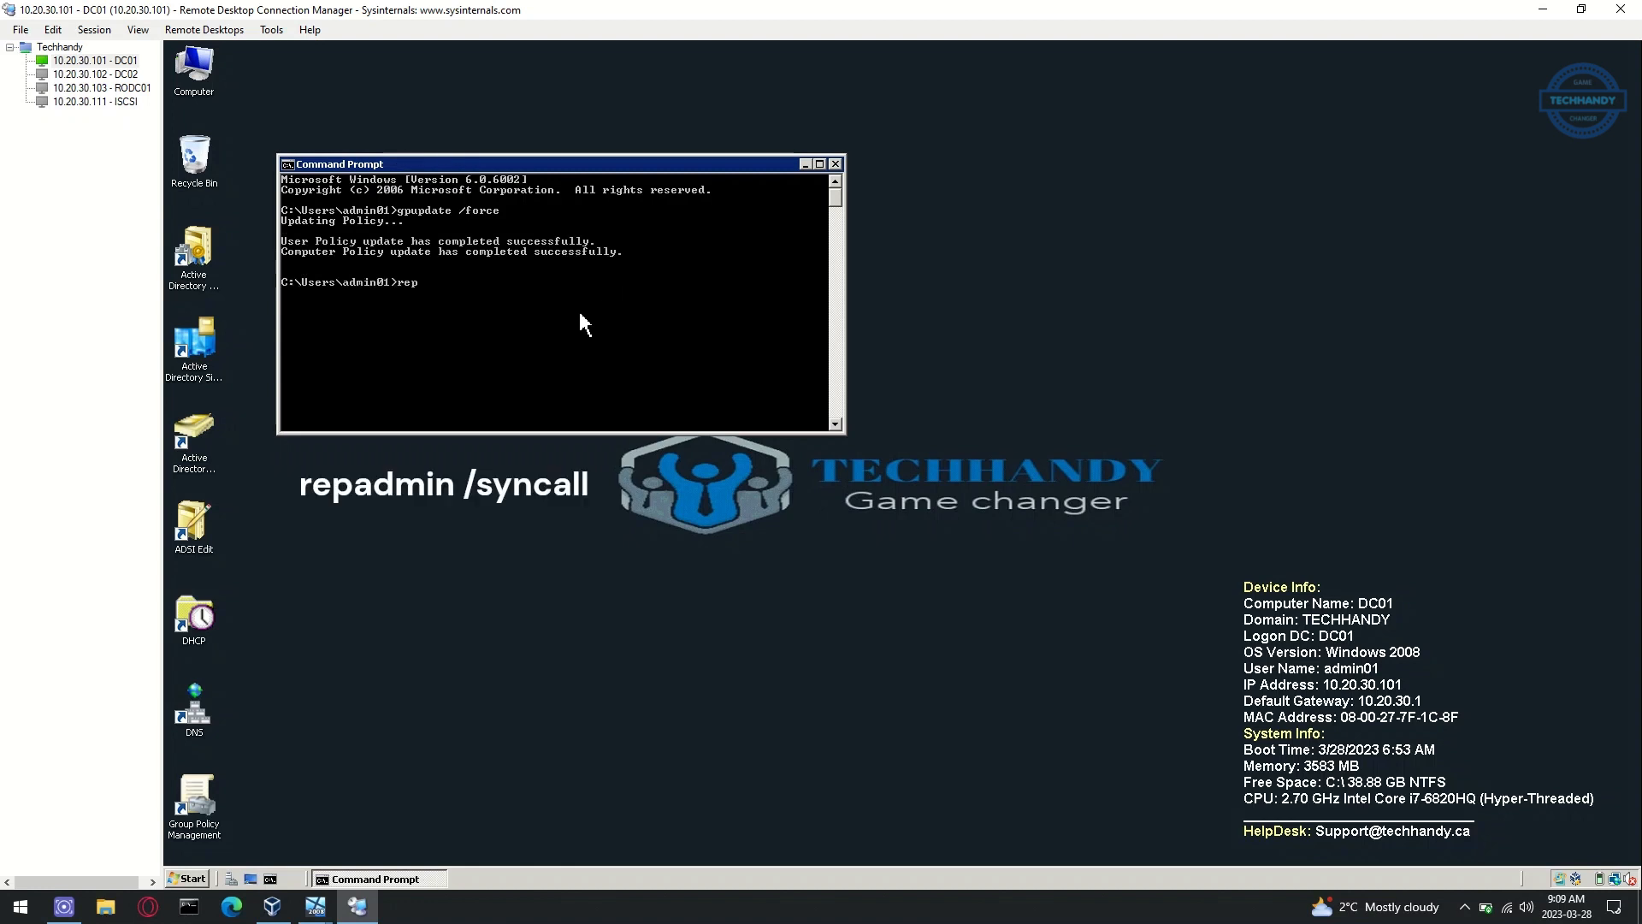
pyautogui.write('admin /syncall')
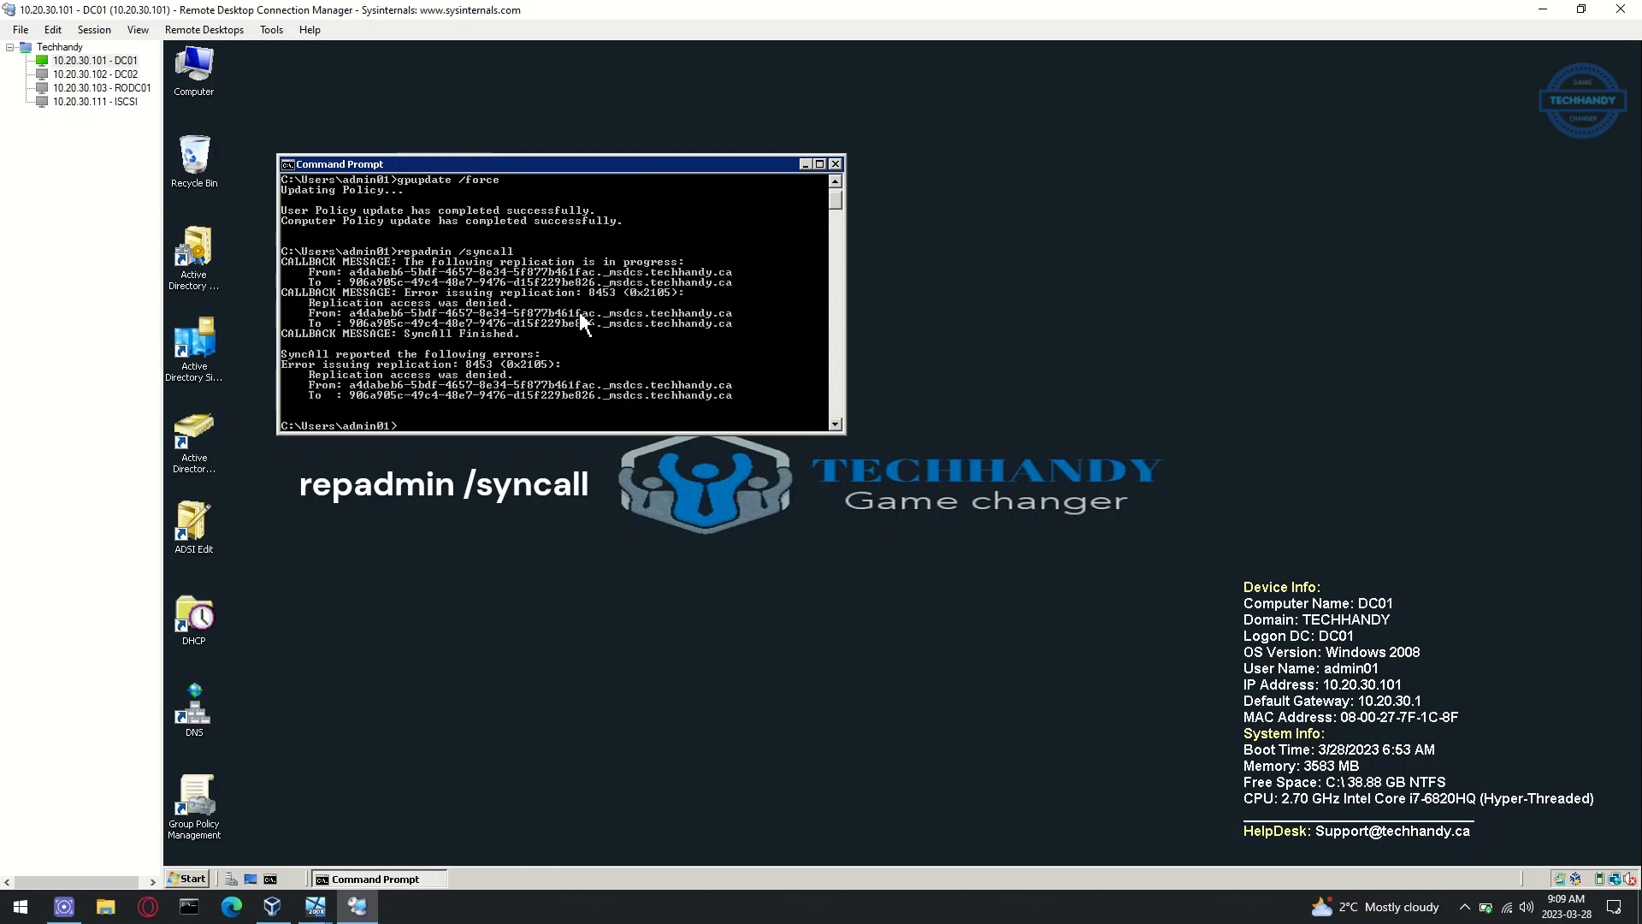
pyautogui.click(834, 164)
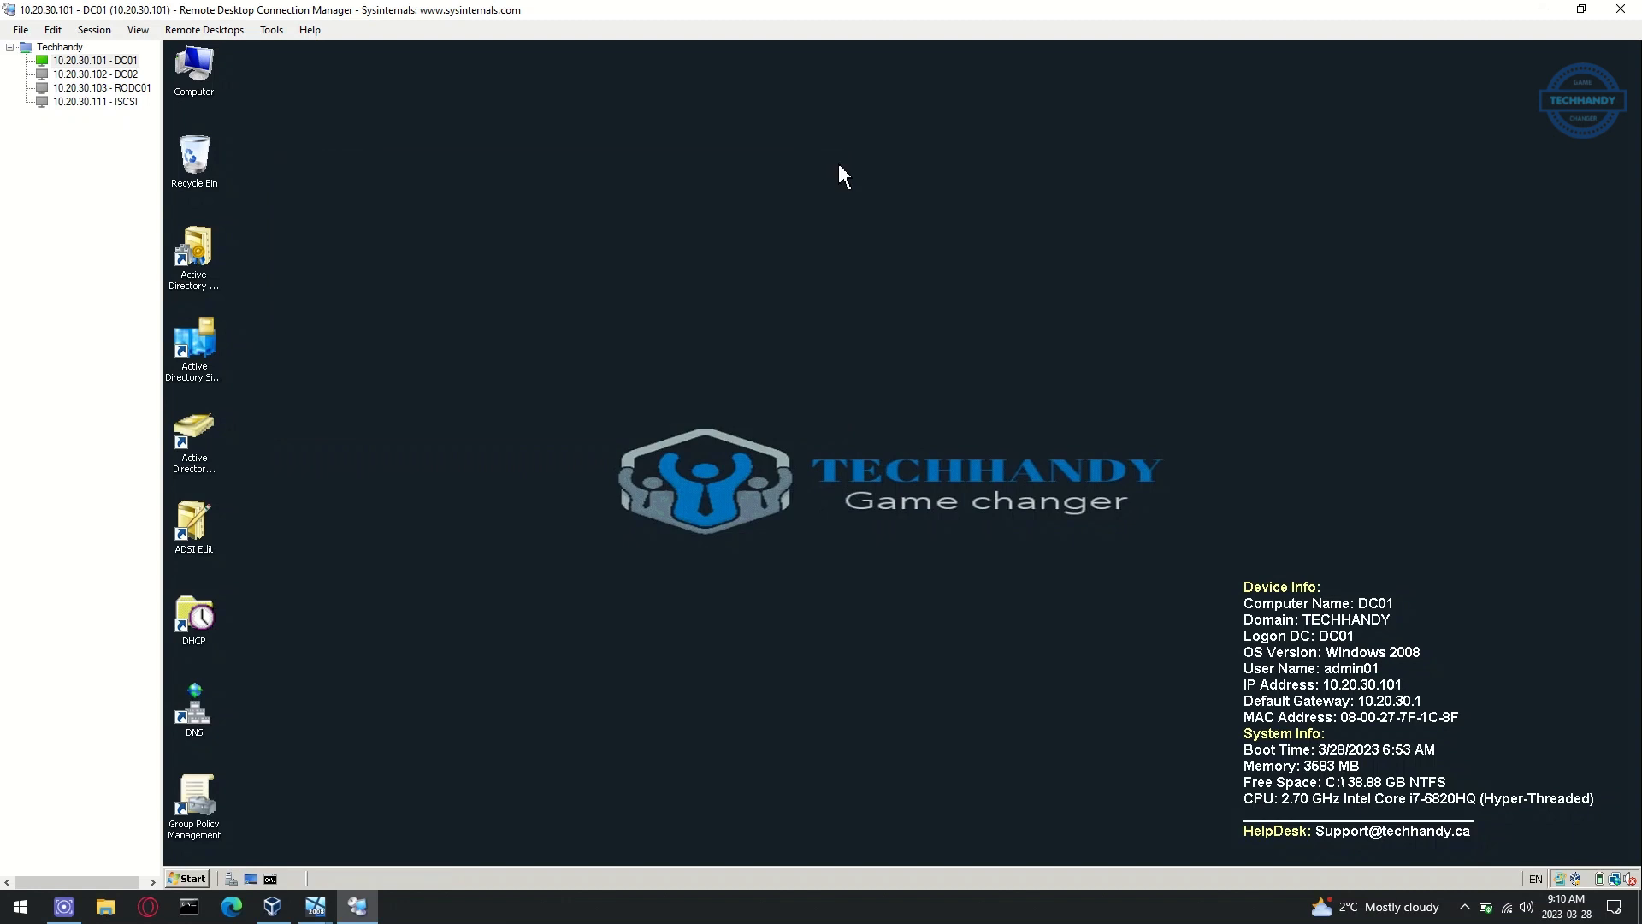
# View DC02 with its log off menu, then RODC01, confirming the TECHHANDY wallpaper and system info.
pyautogui.click(86, 72)
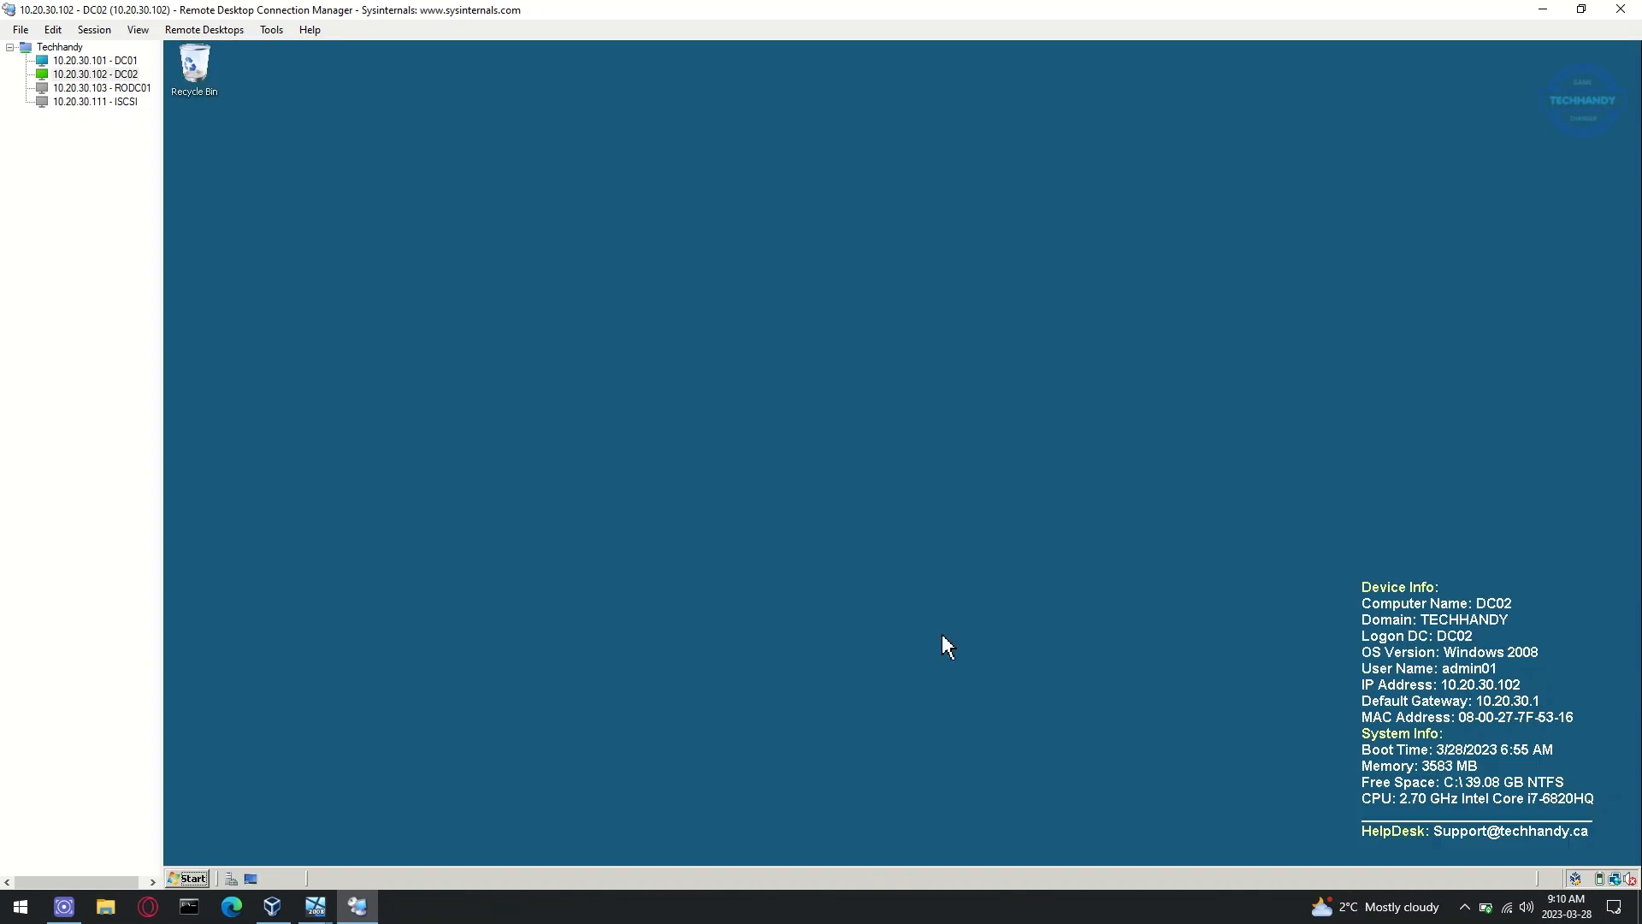
pyautogui.moveTo(1053, 571)
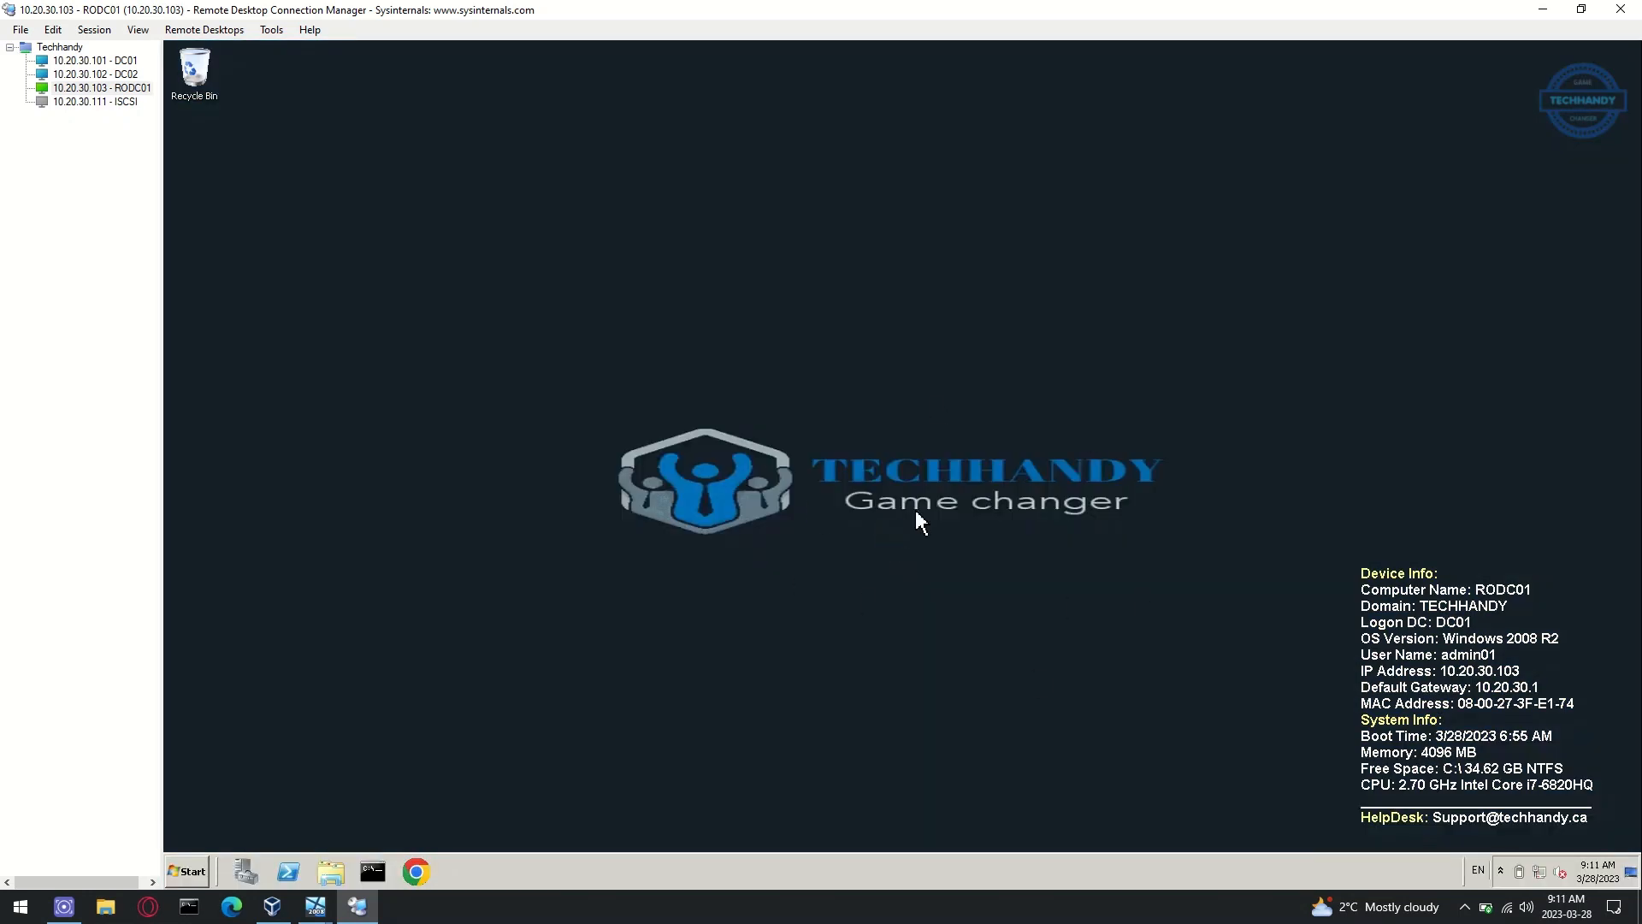
pyautogui.moveTo(516, 452)
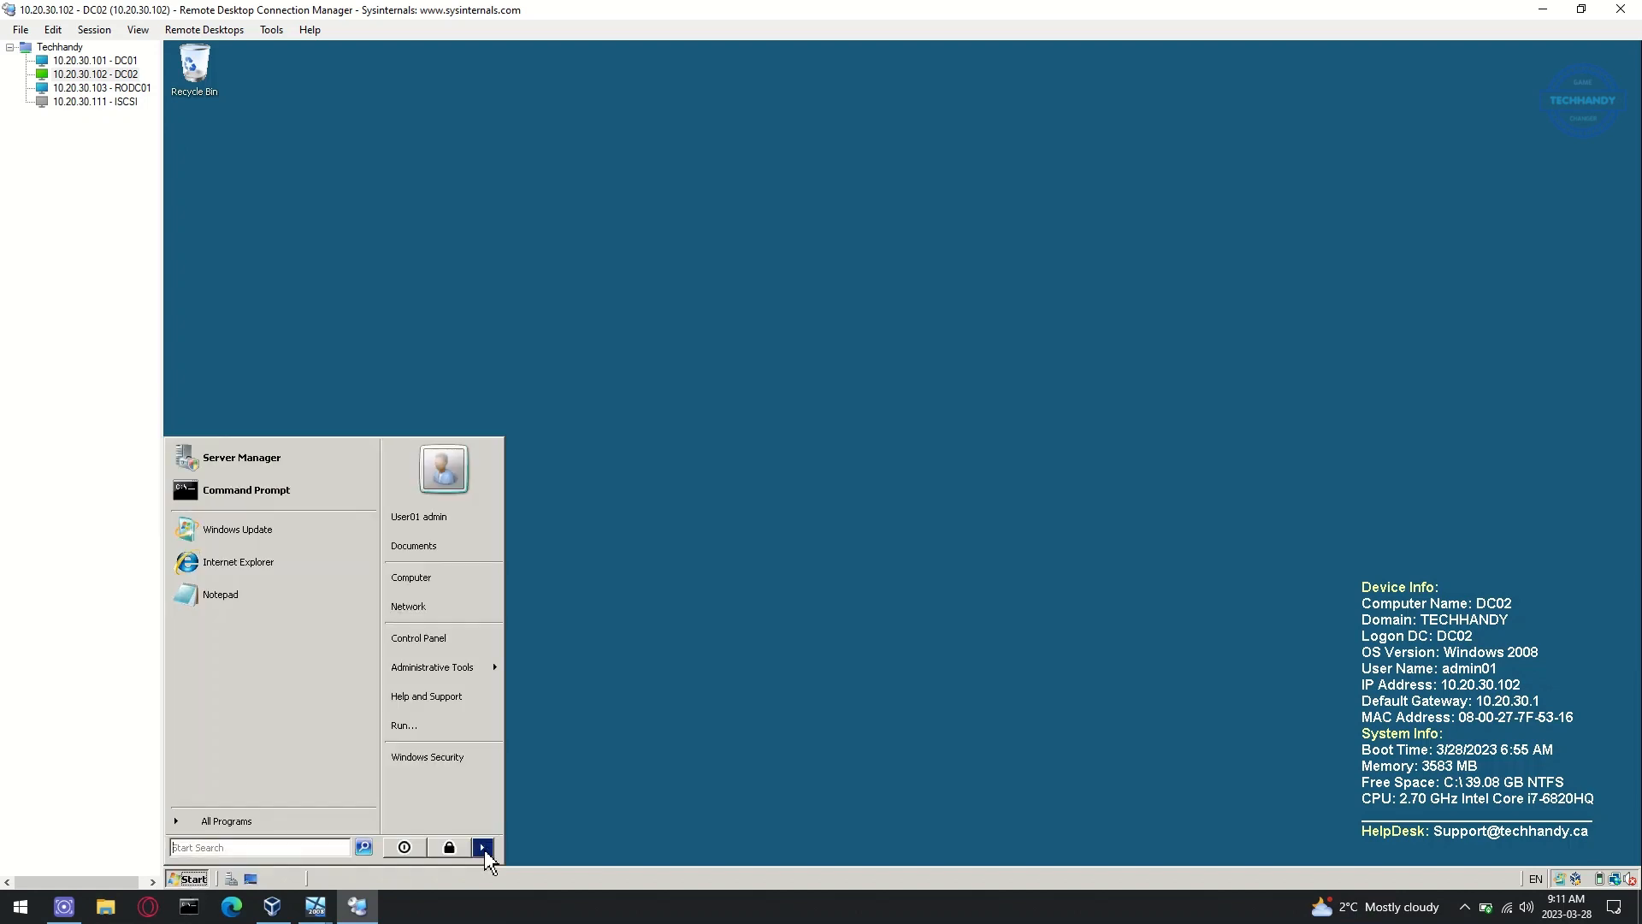
pyautogui.click(484, 846)
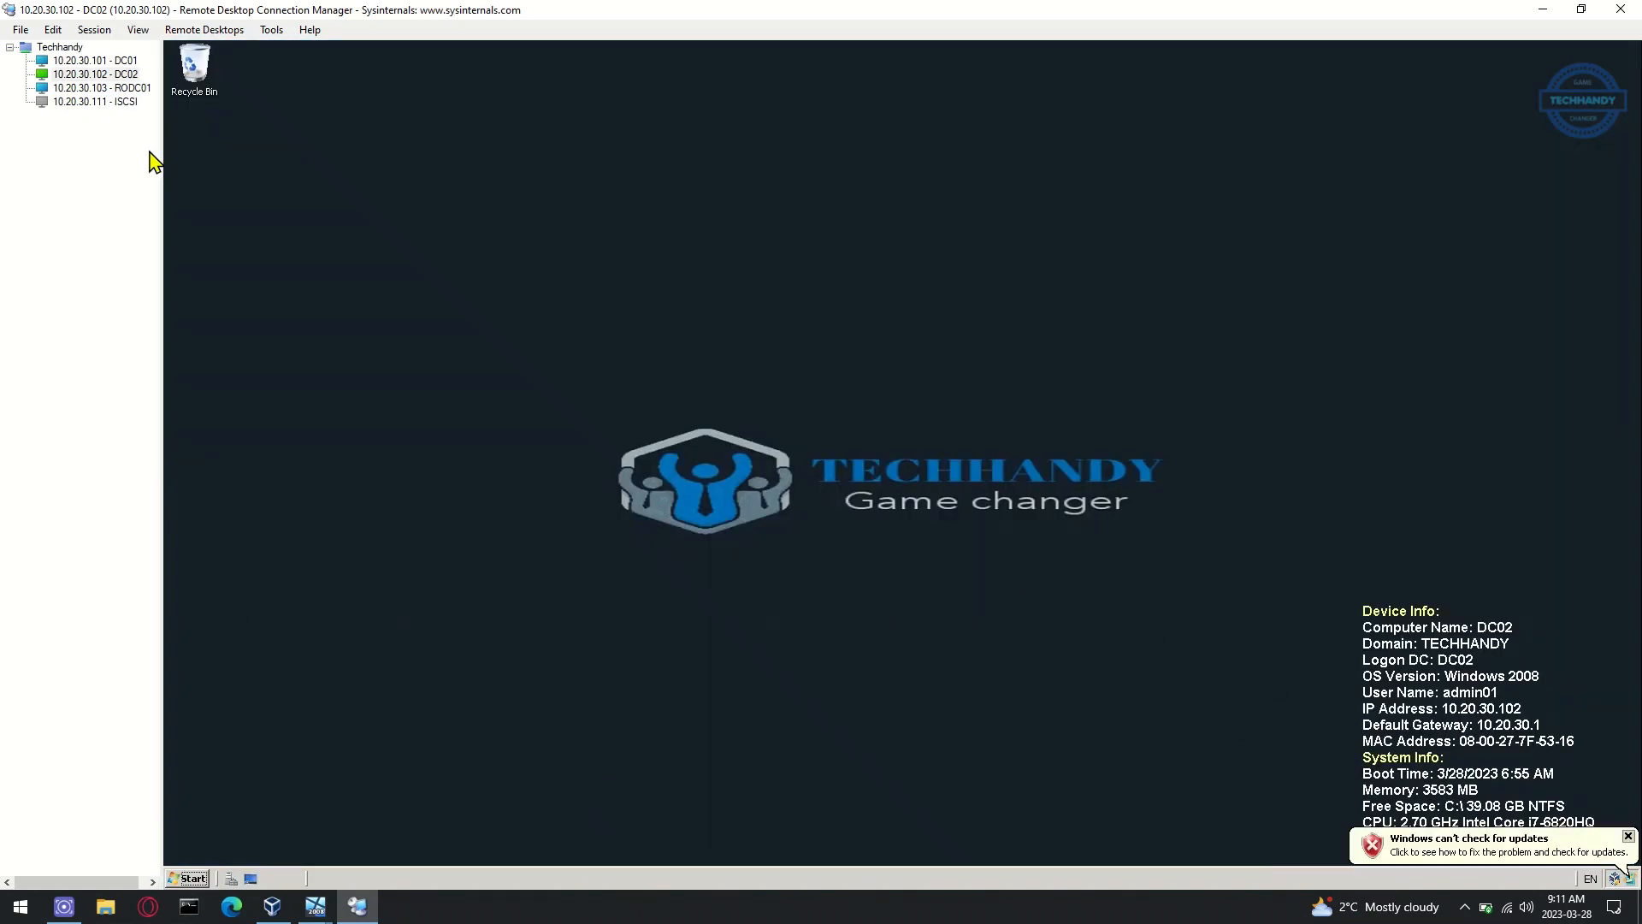
pyautogui.click(94, 88)
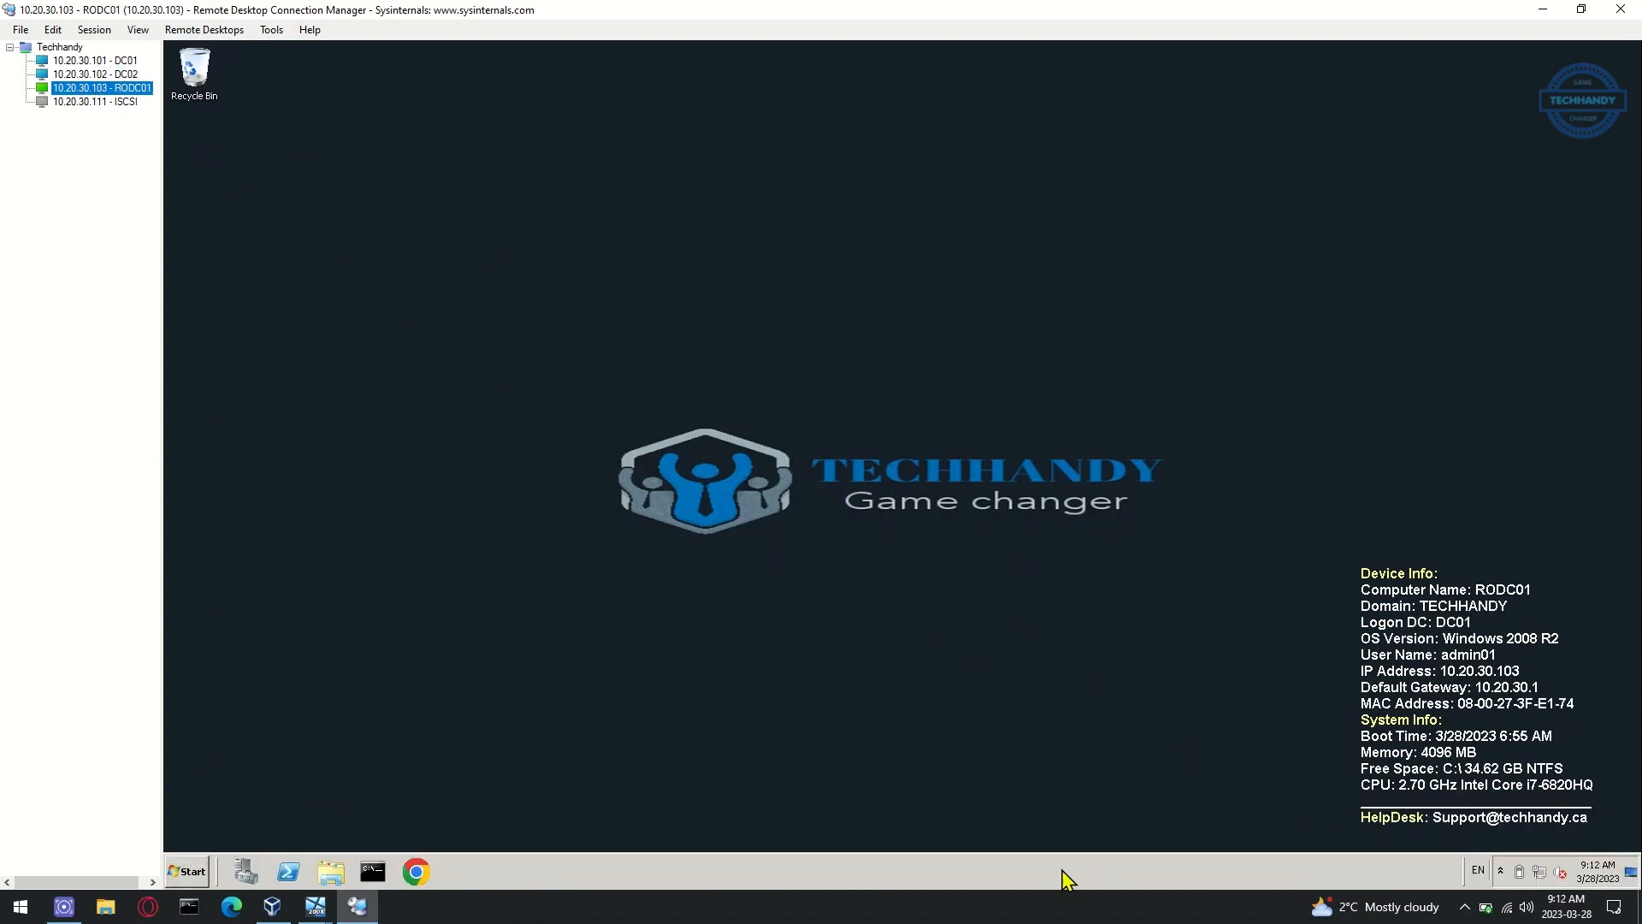